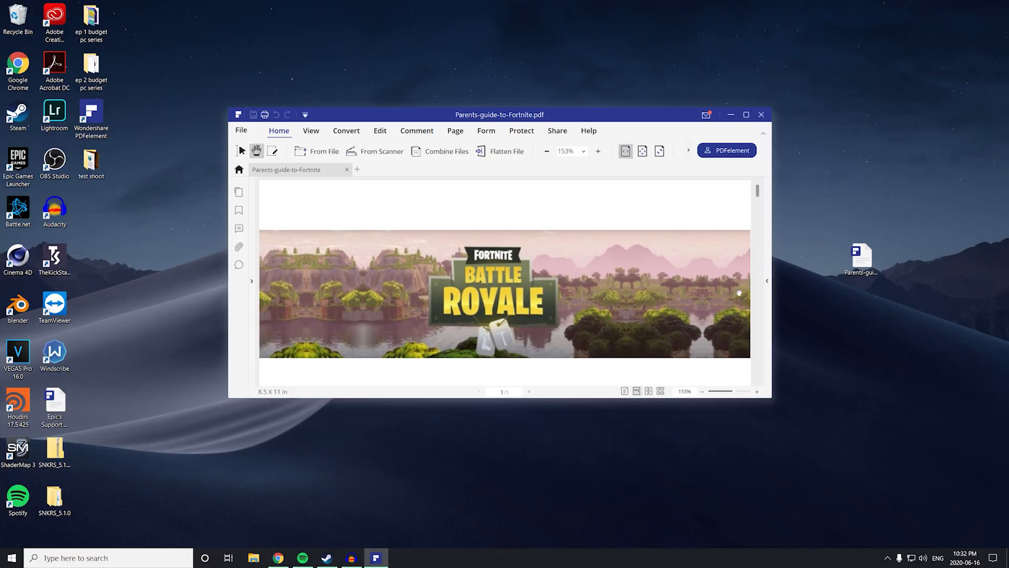
Maximize the window and zoom to 150% so the page title and opening text show
click(746, 114)
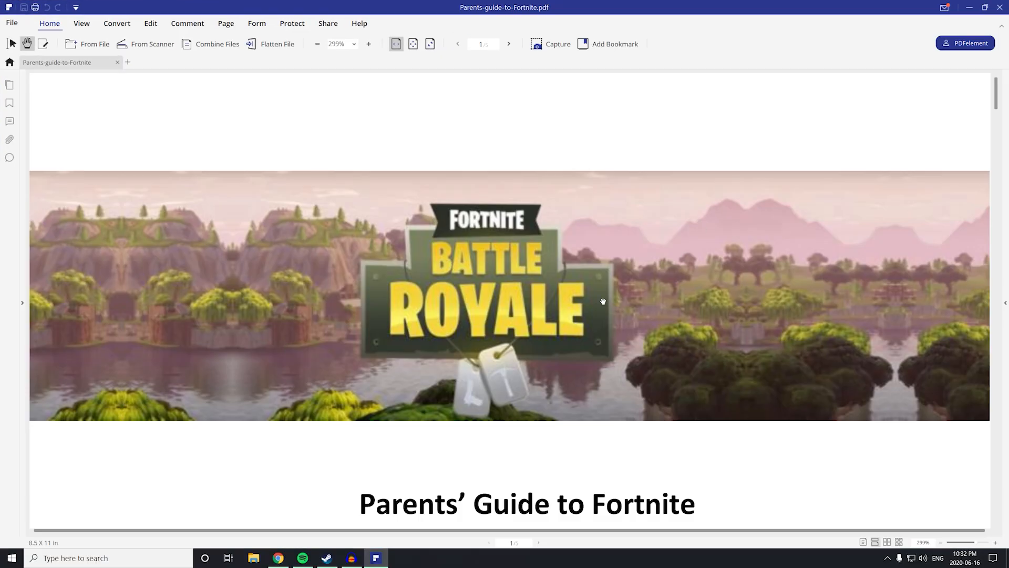
mouse_move(8, 158)
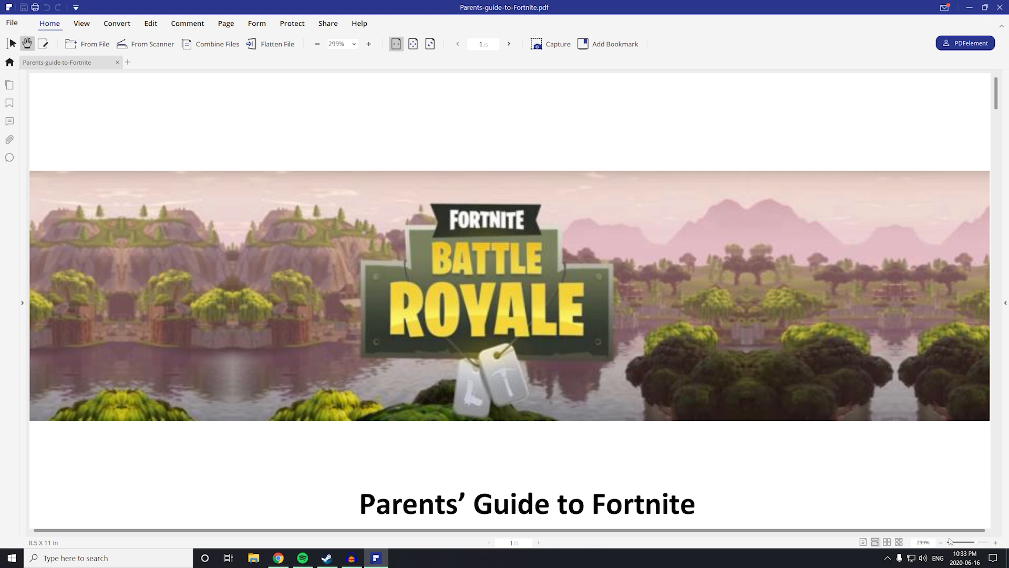
click(317, 44)
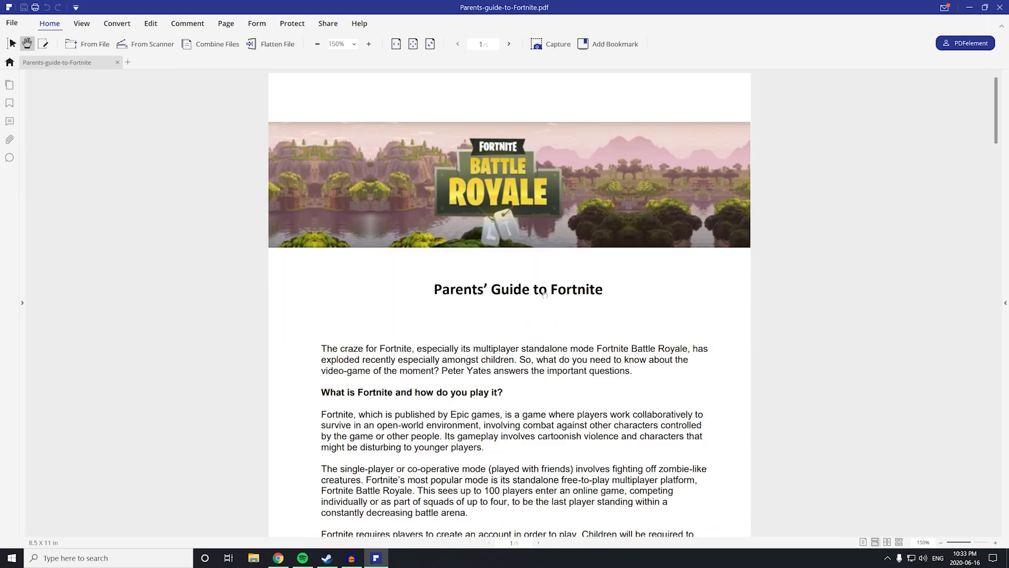
mouse_move(89, 132)
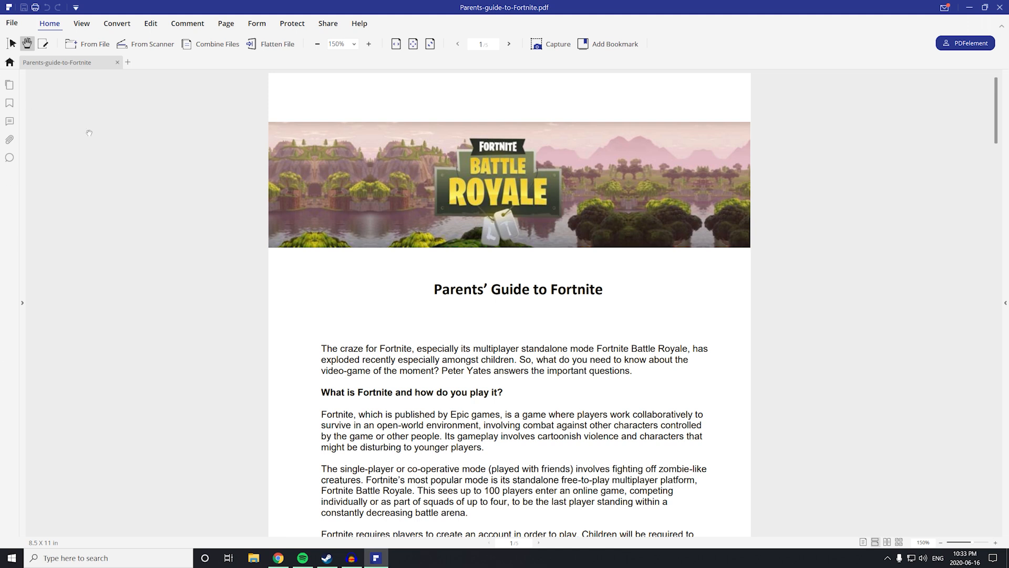
Edit the heading so it reads "Student's Guide to Fortnite"
click(44, 44)
text(Stu)
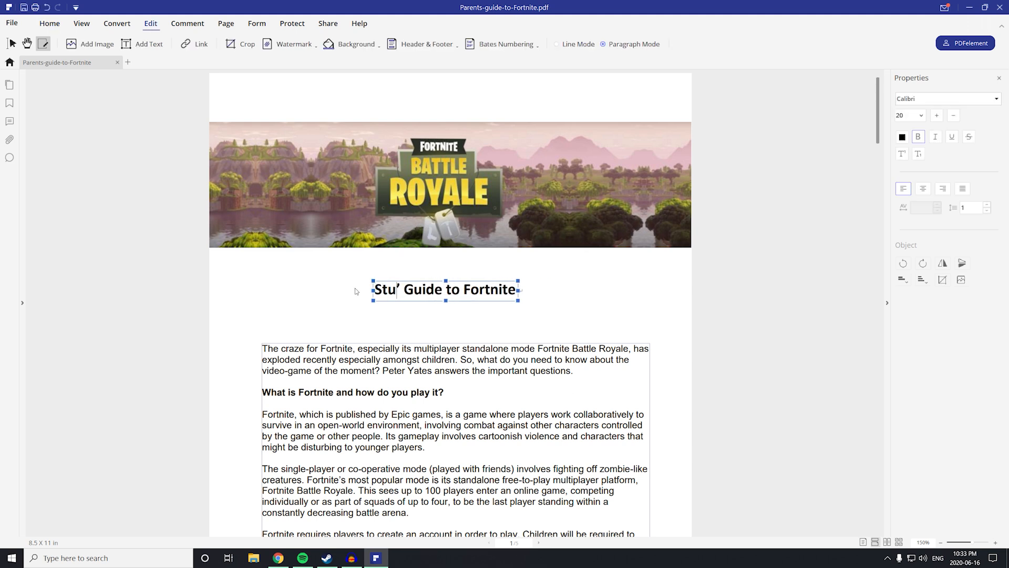
text(dent)
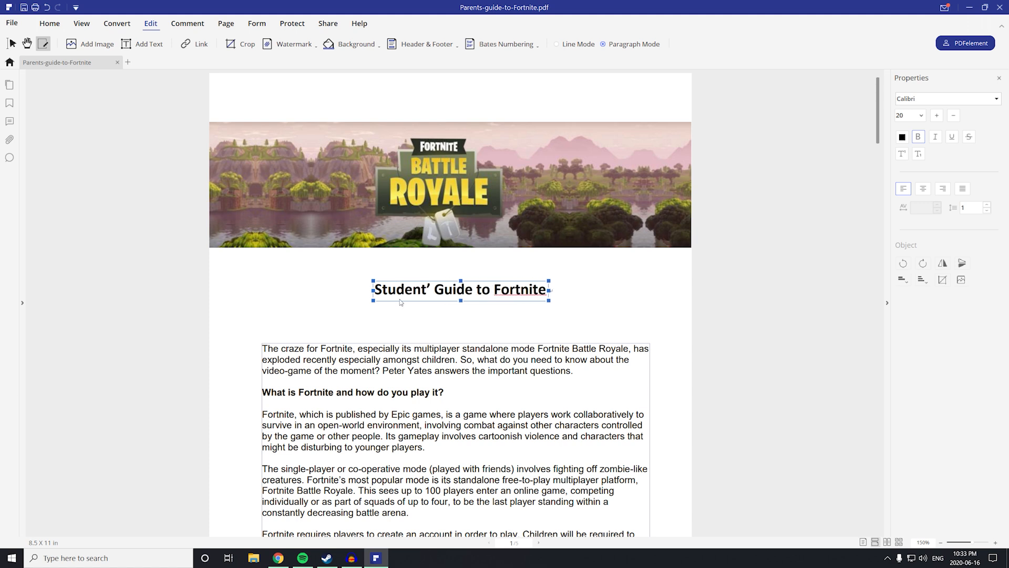
text(s)
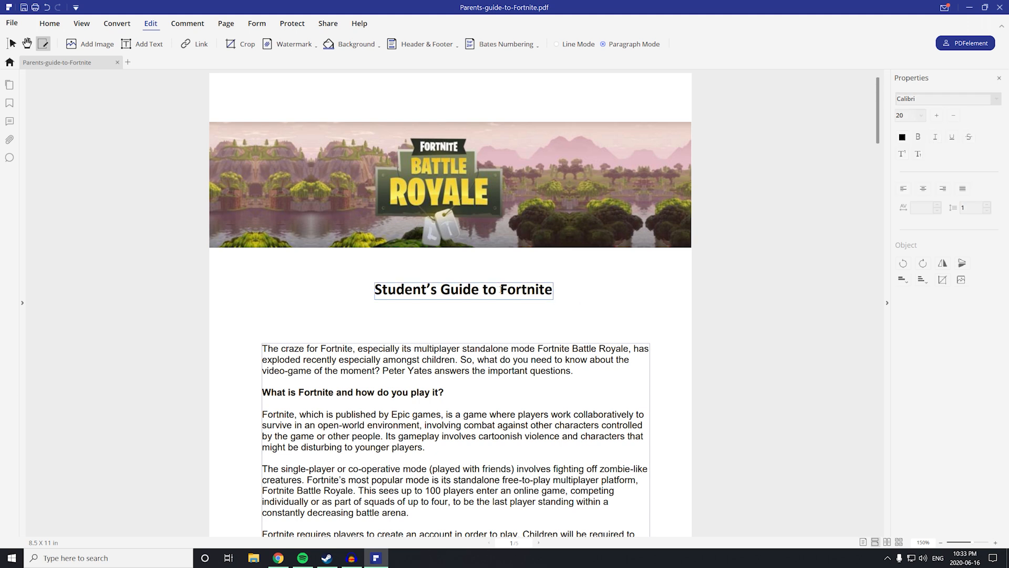
Select the word Fortnite and search the font box for 'Times'
double_click(526, 289)
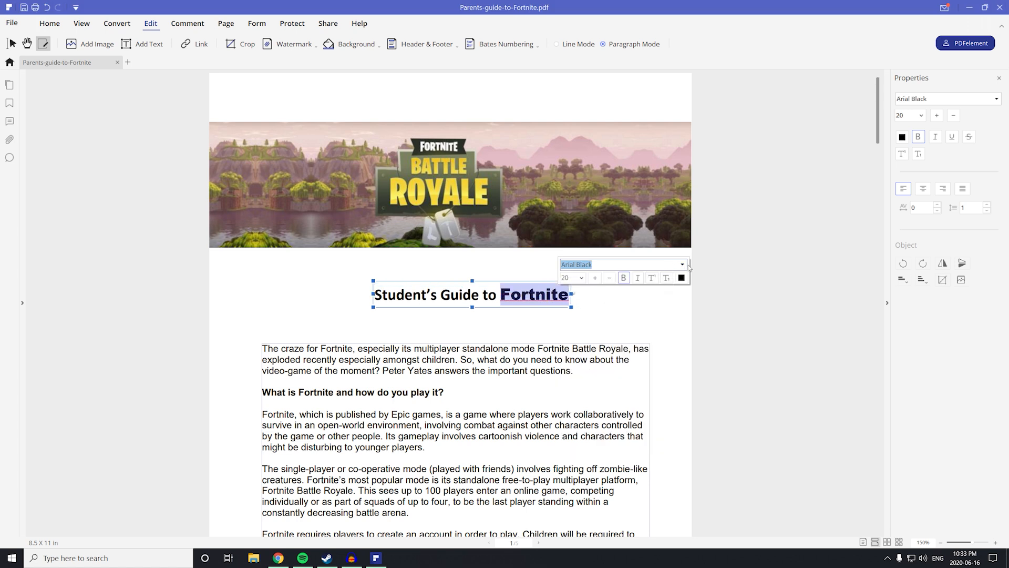
text(Times)
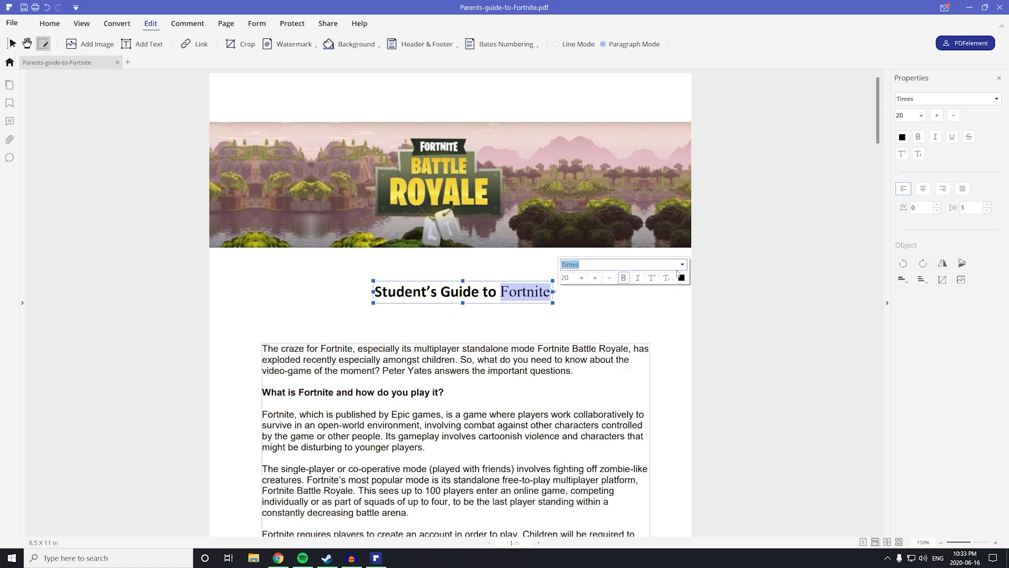
Set FORTNITE in Bebas Neue at text size 26
click(680, 265)
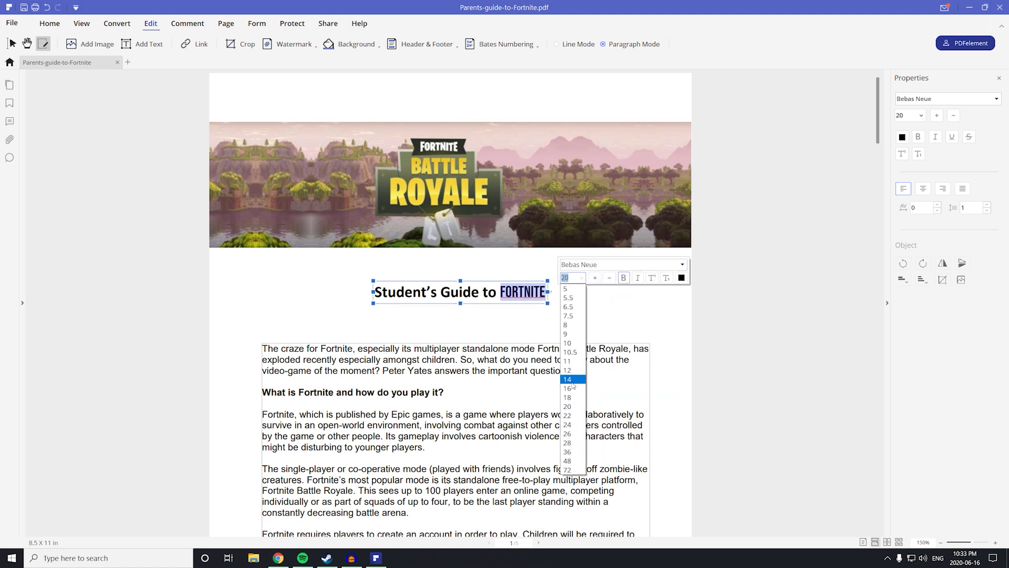
click(567, 406)
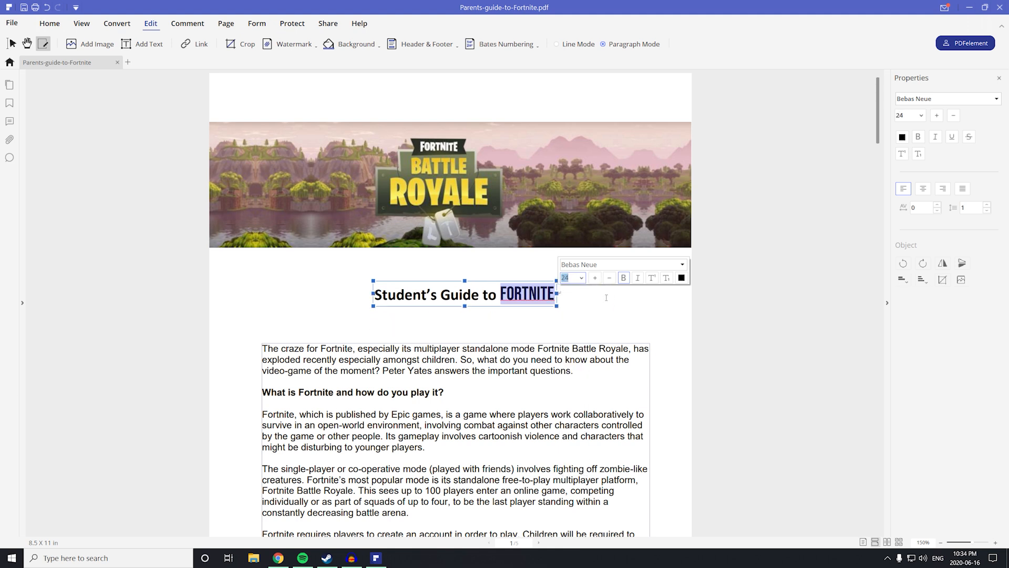
click(595, 277)
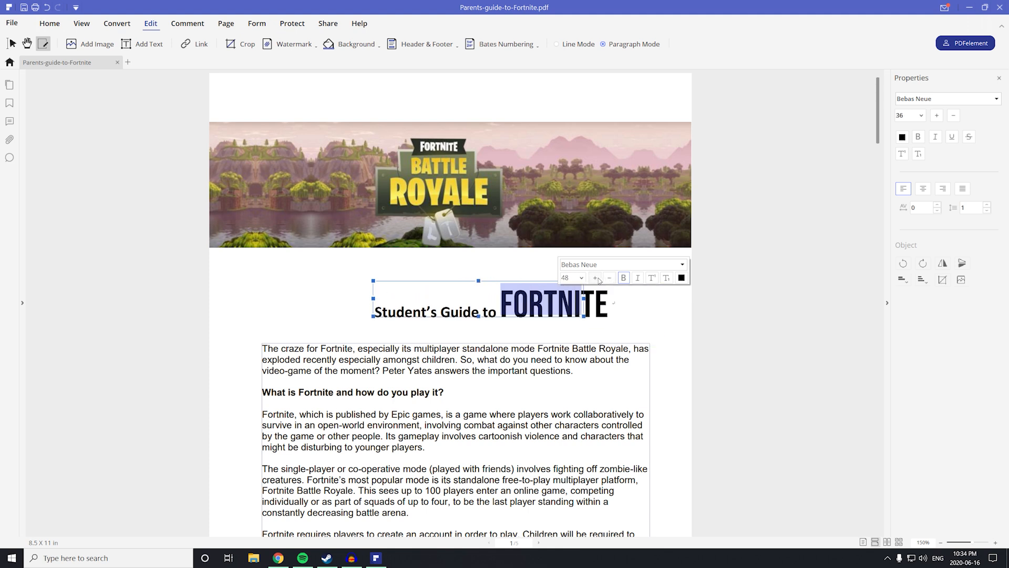
click(608, 278)
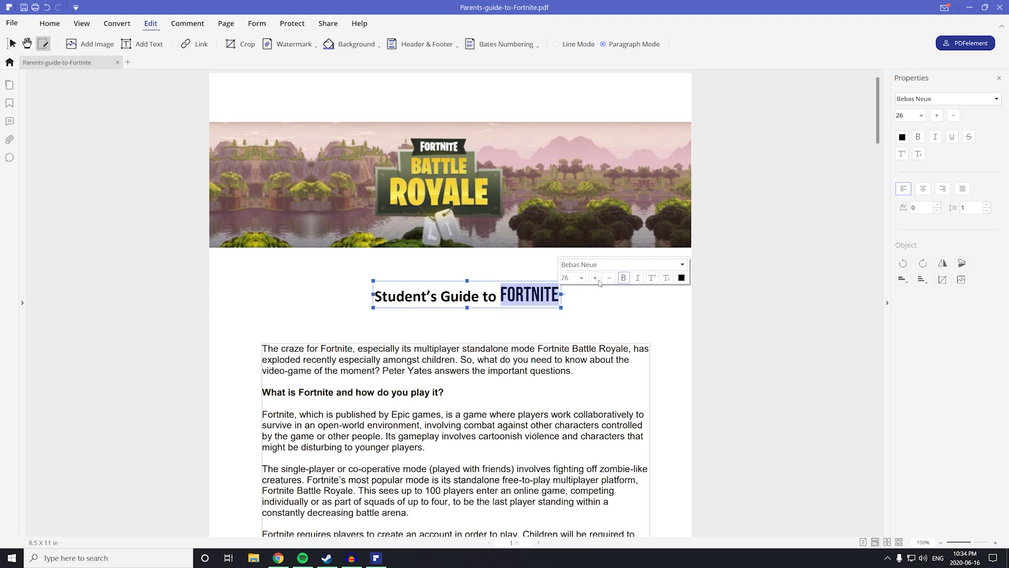
Try bold and italic on FORTNITE, colour it blue and finish editing the heading
click(622, 277)
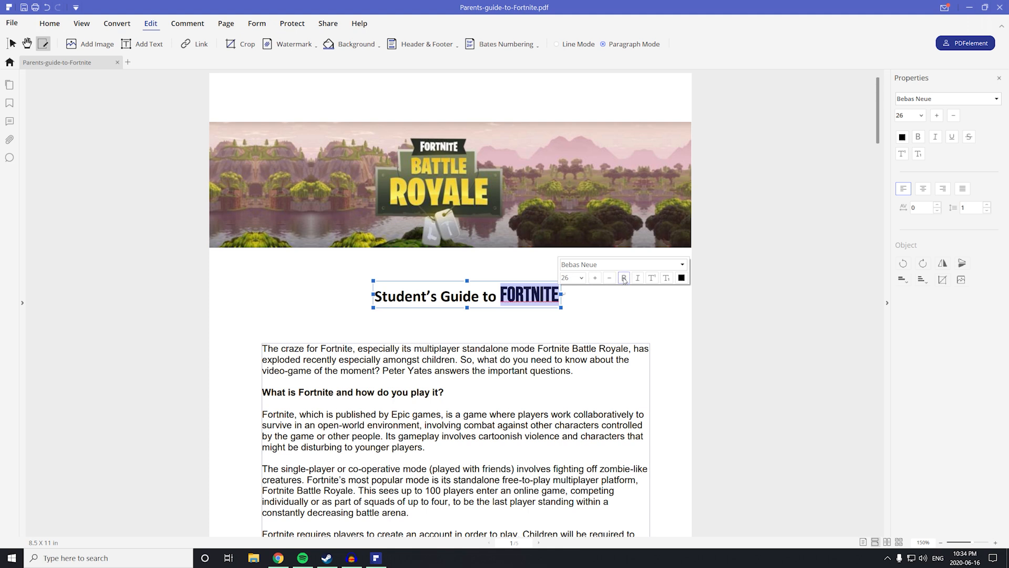
click(637, 277)
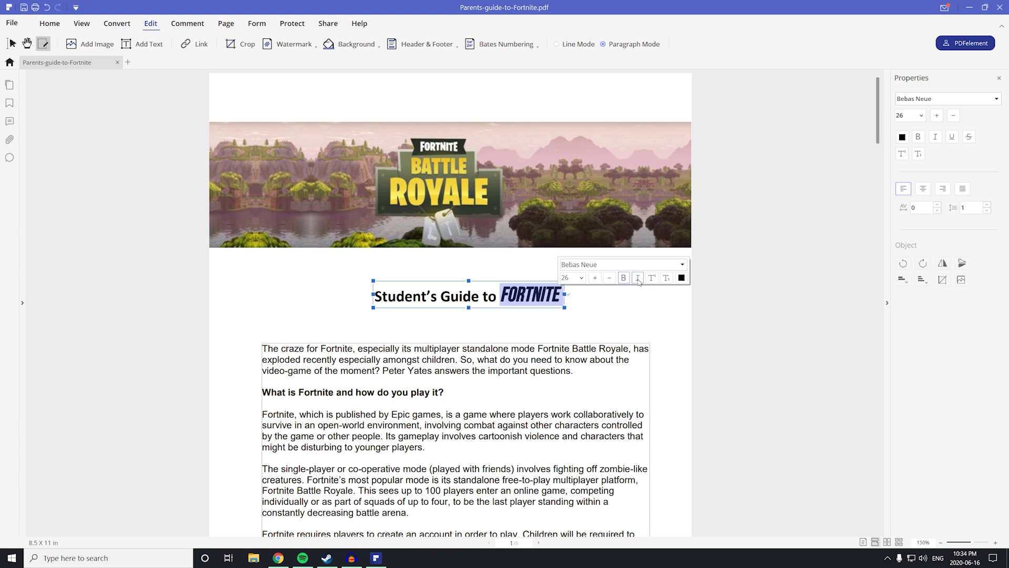
click(680, 278)
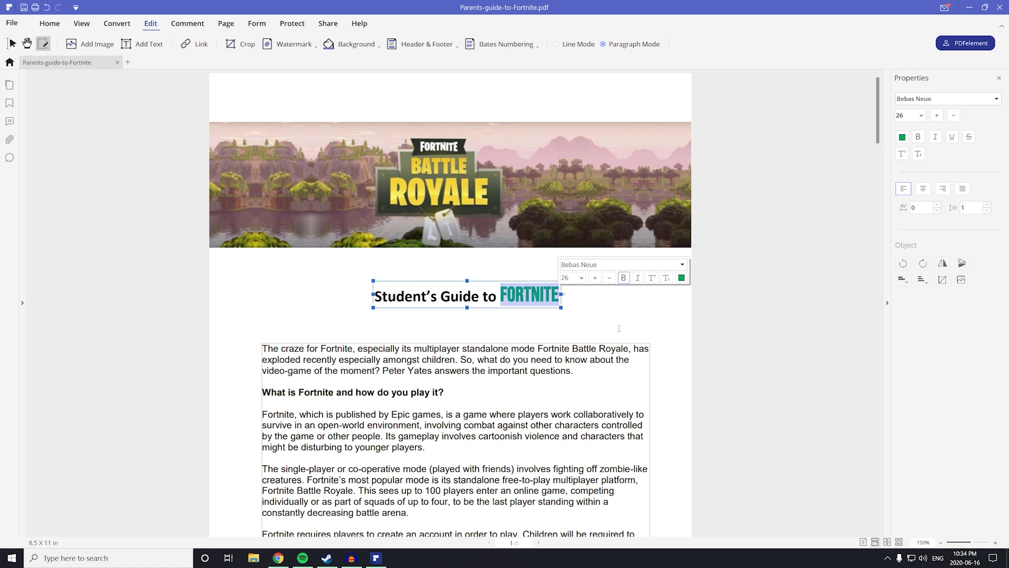
click(681, 277)
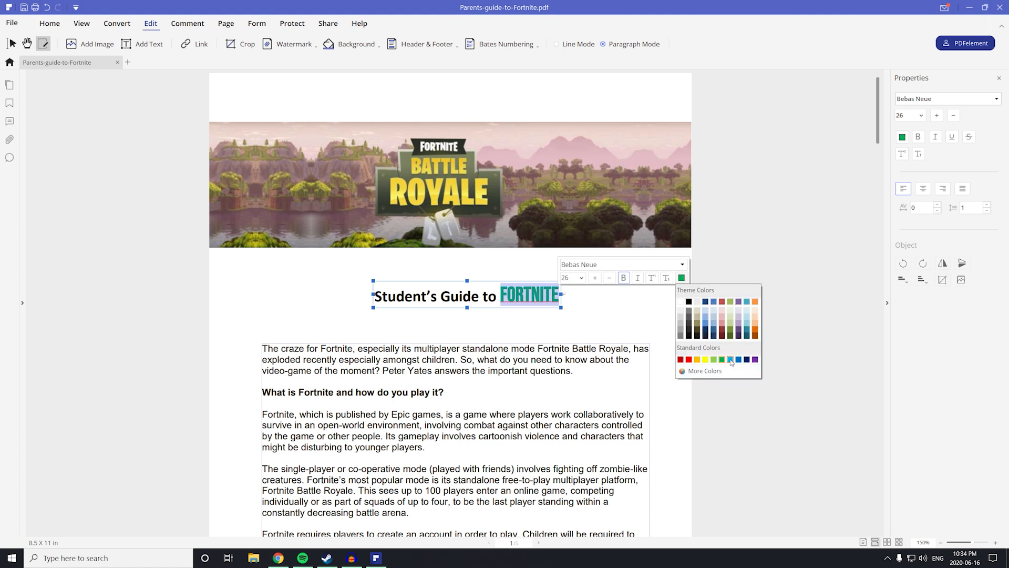
click(728, 359)
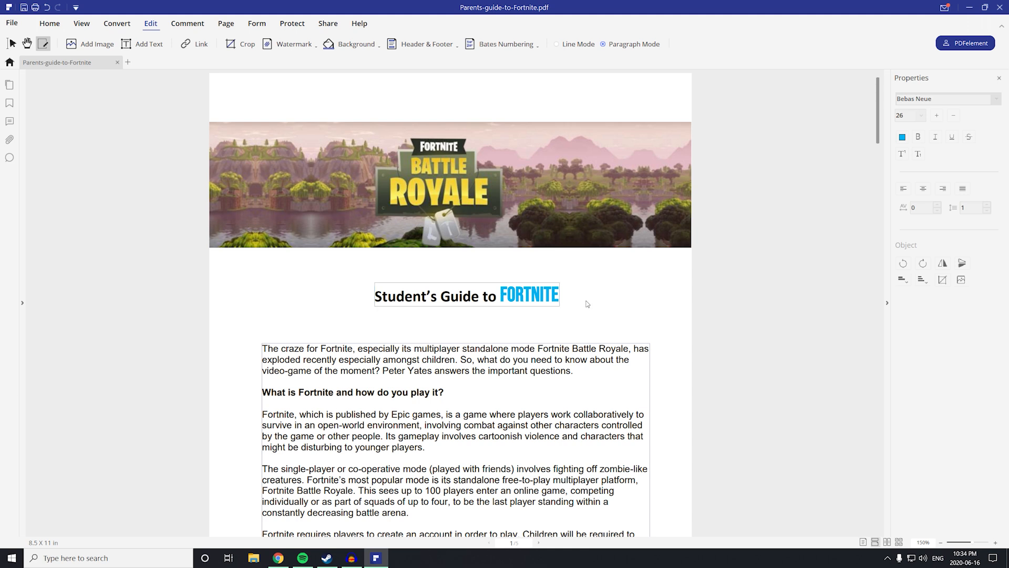
click(117, 23)
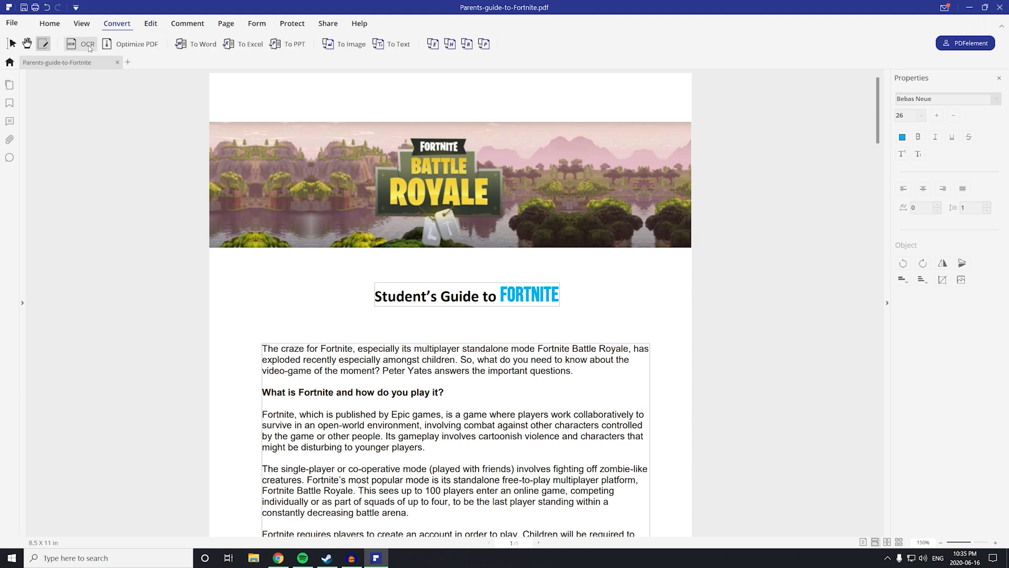
mouse_move(173, 327)
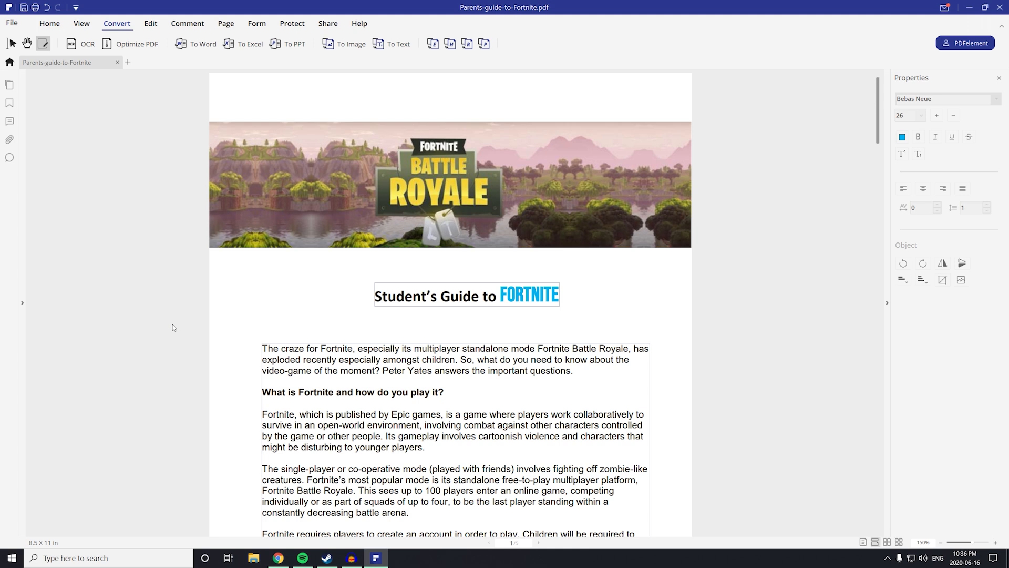
mouse_move(131, 44)
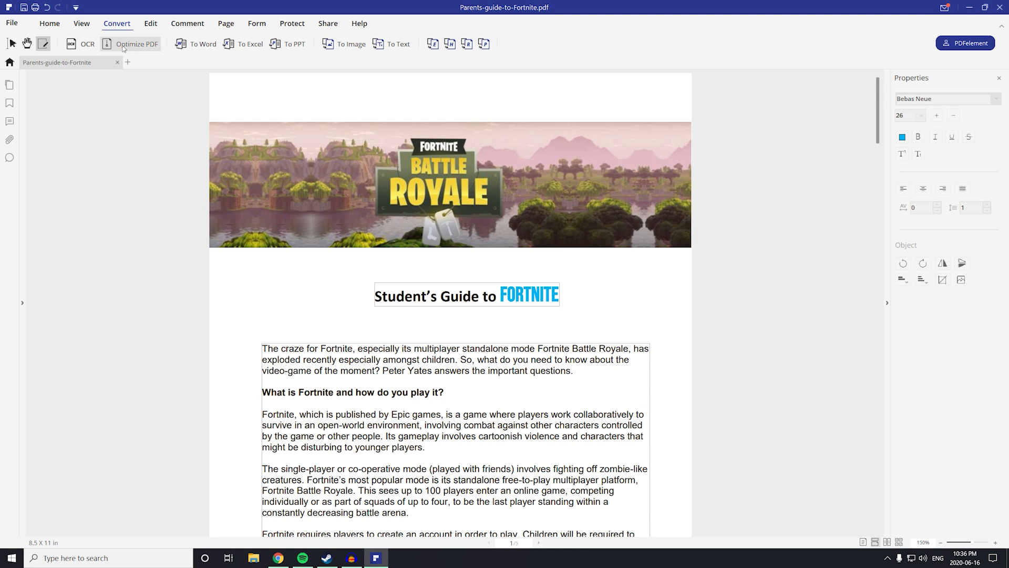
Start Optimize PDF from the Convert tools and dismiss the save-before-optimizing prompt
click(136, 43)
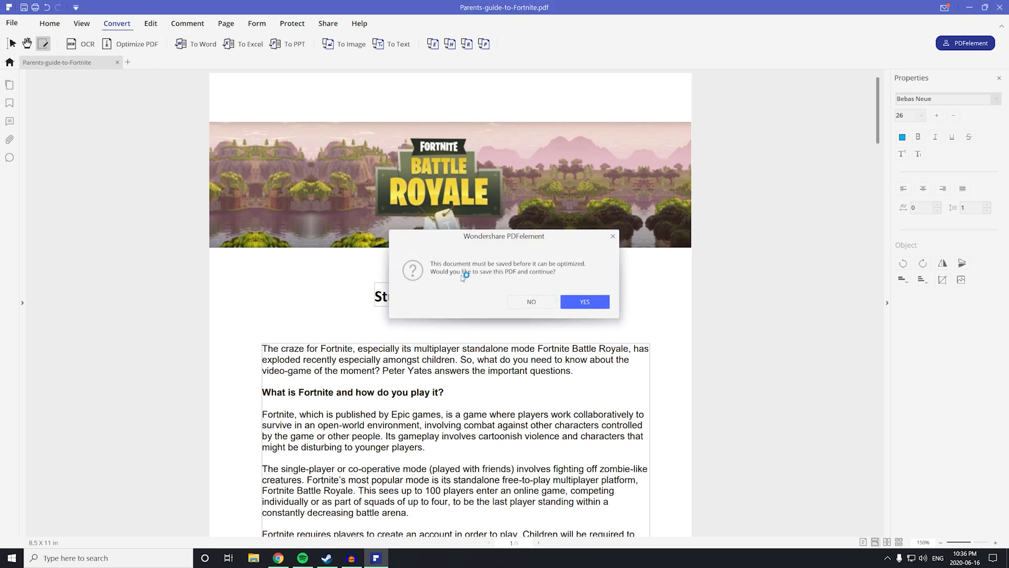
click(584, 301)
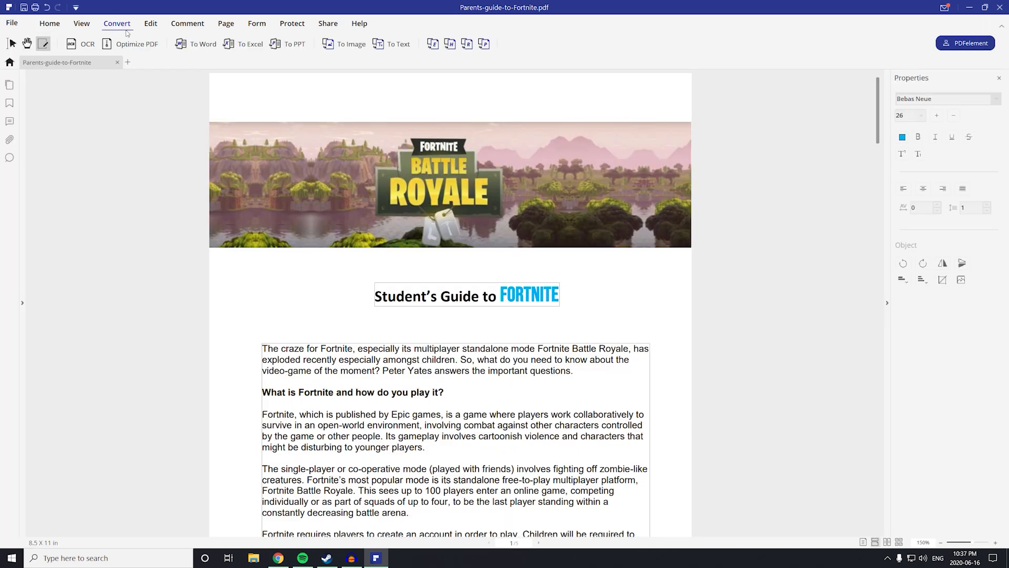
mouse_move(198, 44)
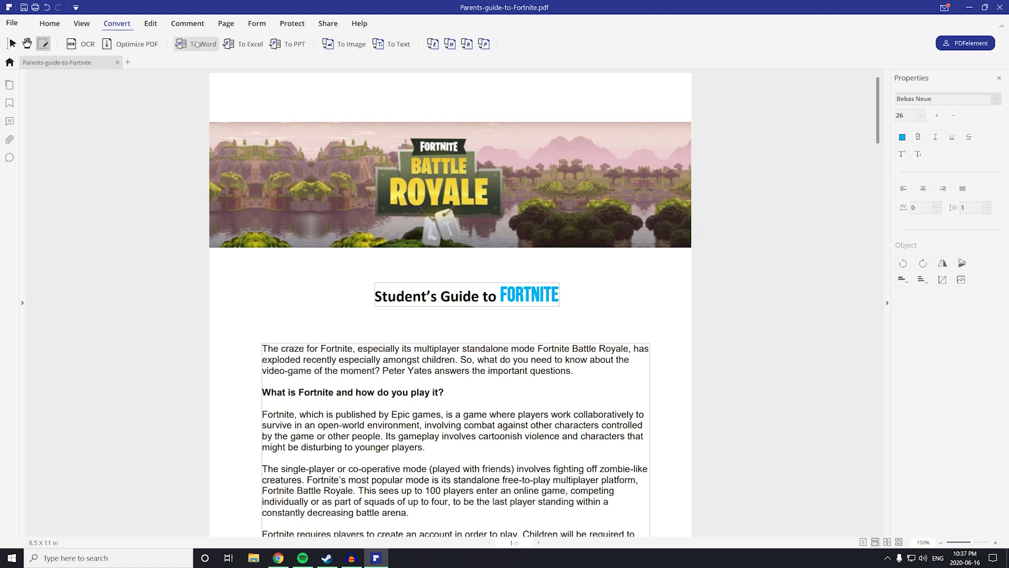
mouse_move(294, 44)
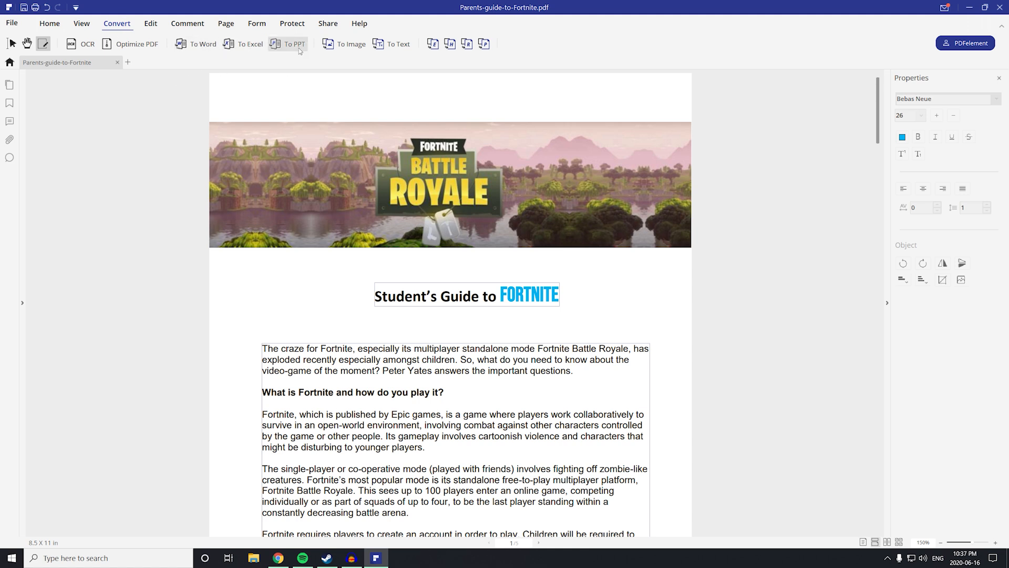
mouse_move(350, 44)
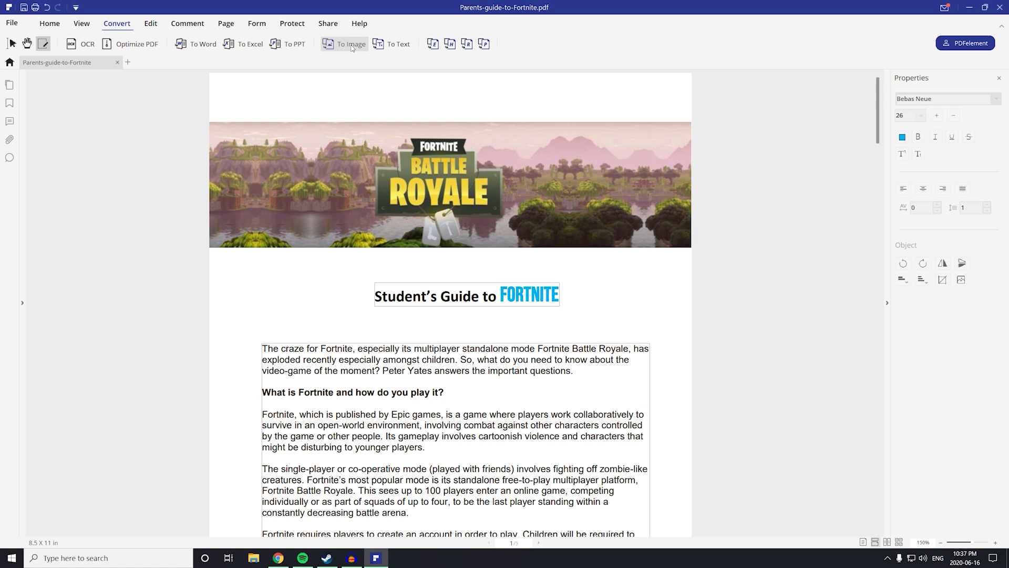
mouse_move(392, 44)
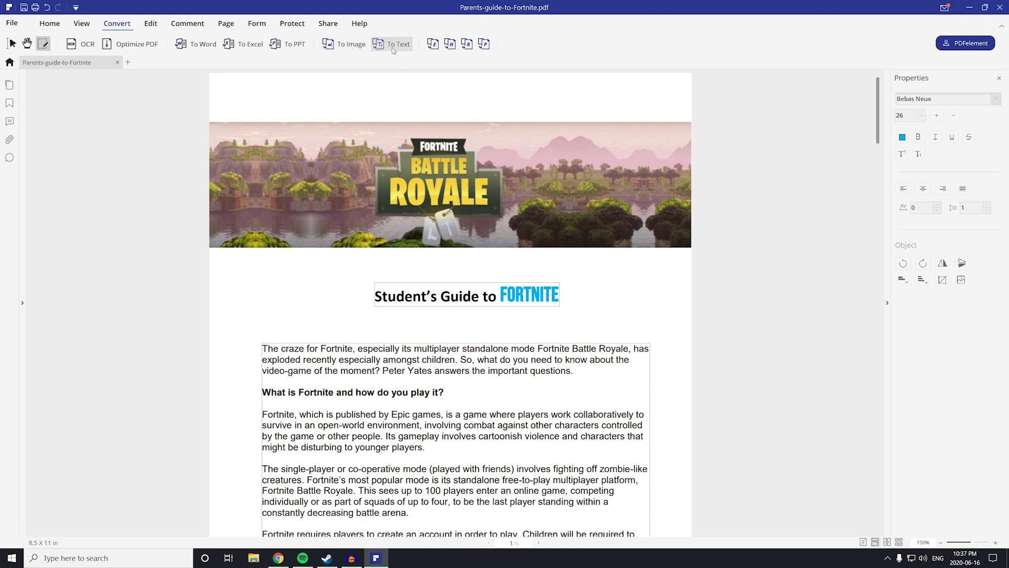
mouse_move(239, 232)
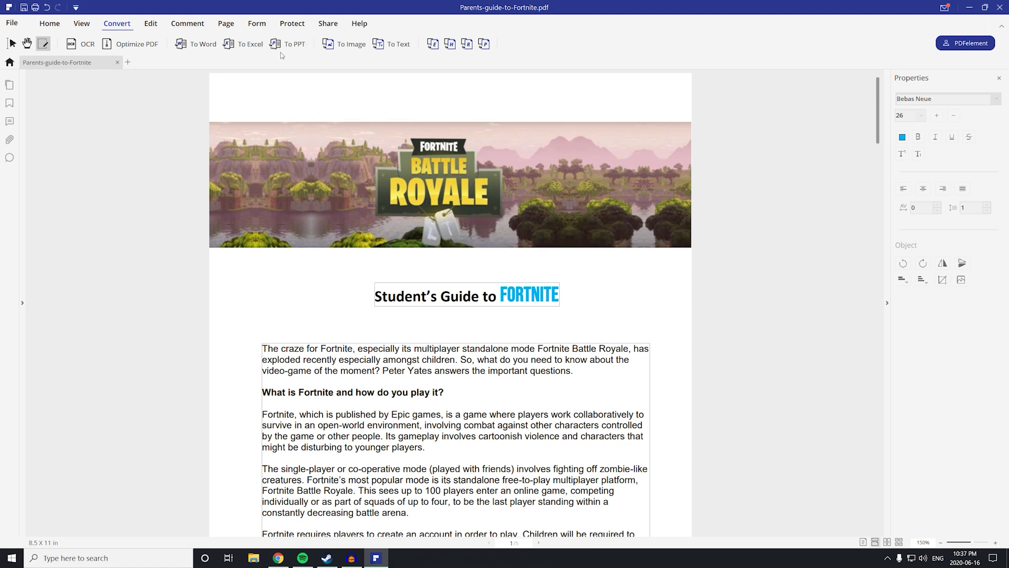
mouse_move(314, 98)
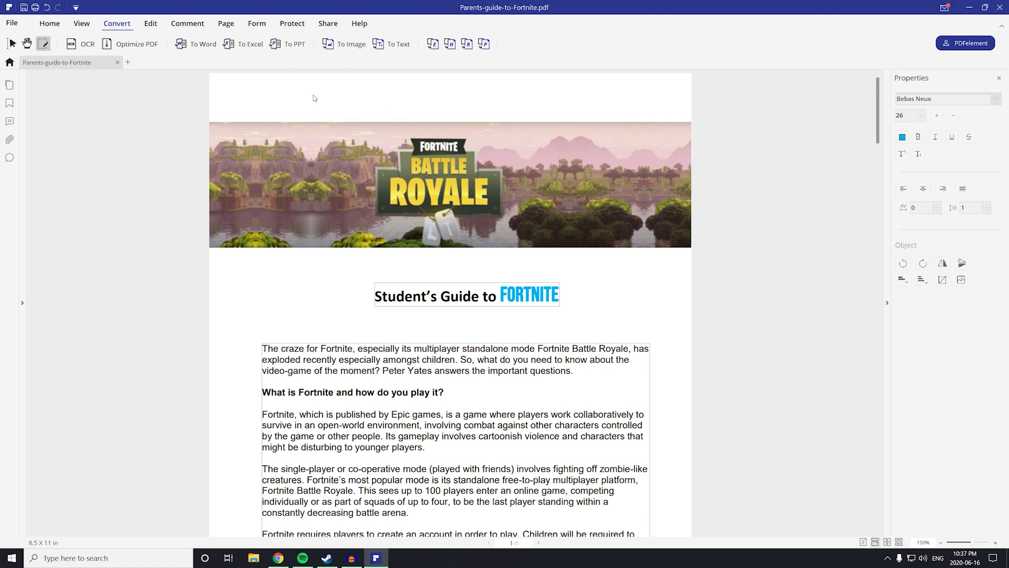
click(339, 123)
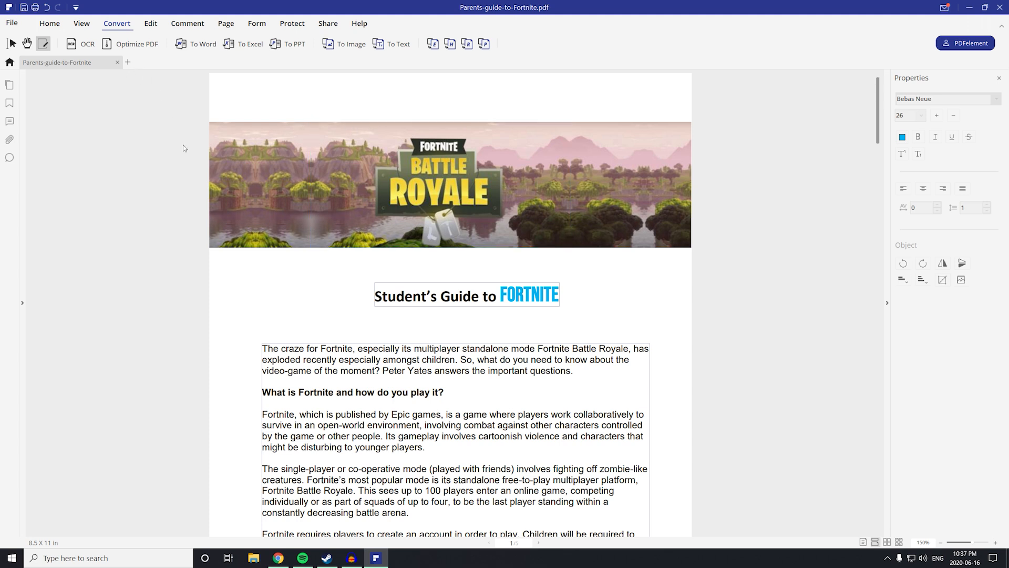
Start a New Watermark from the Edit tab's Watermark dropdown
click(150, 23)
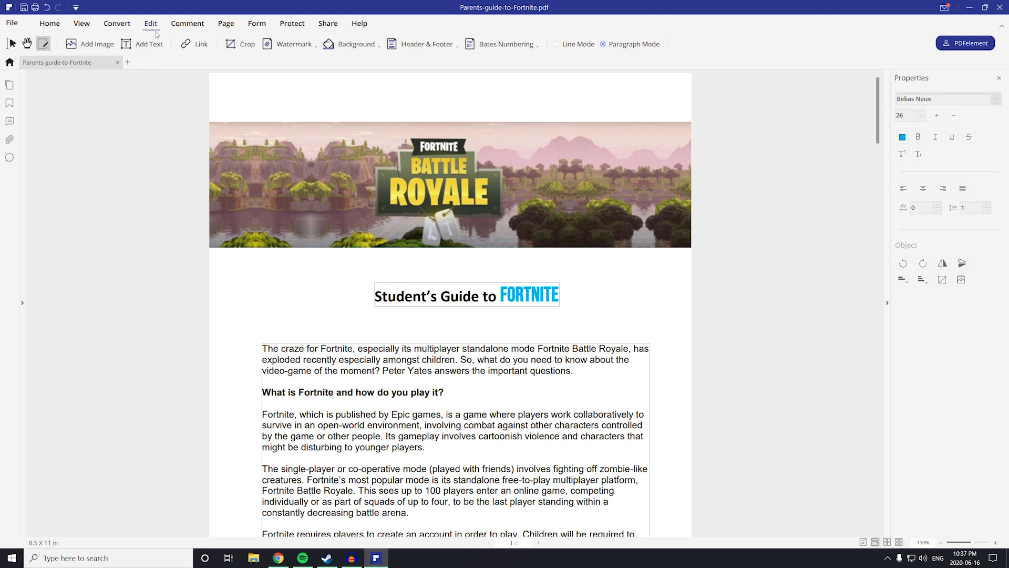
click(294, 43)
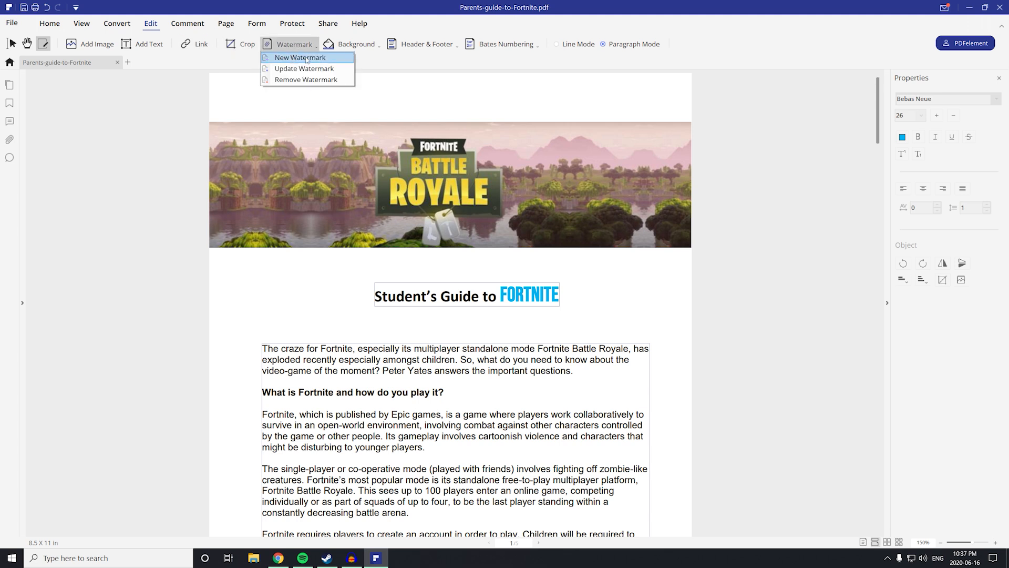
mouse_move(305, 79)
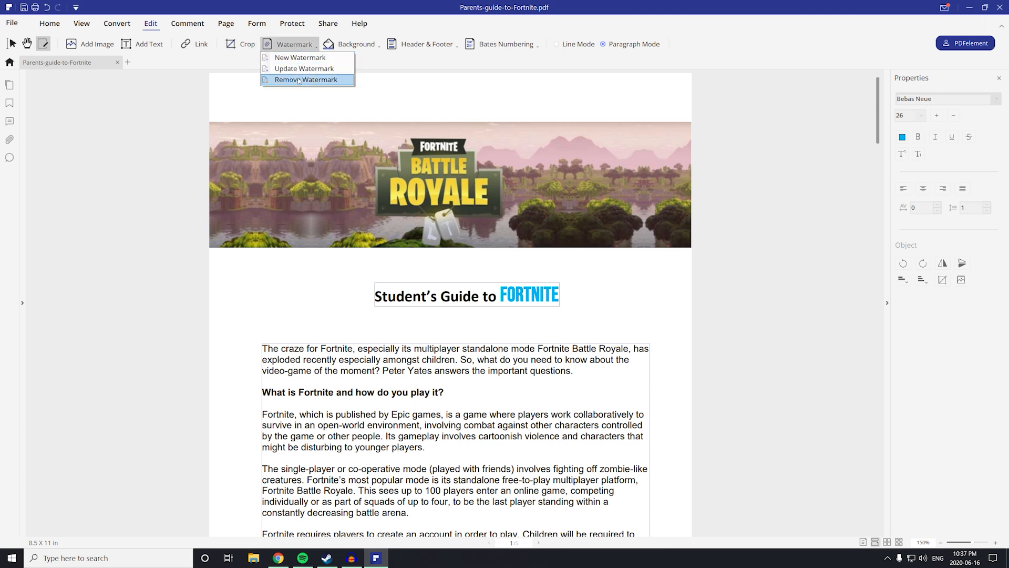
click(300, 57)
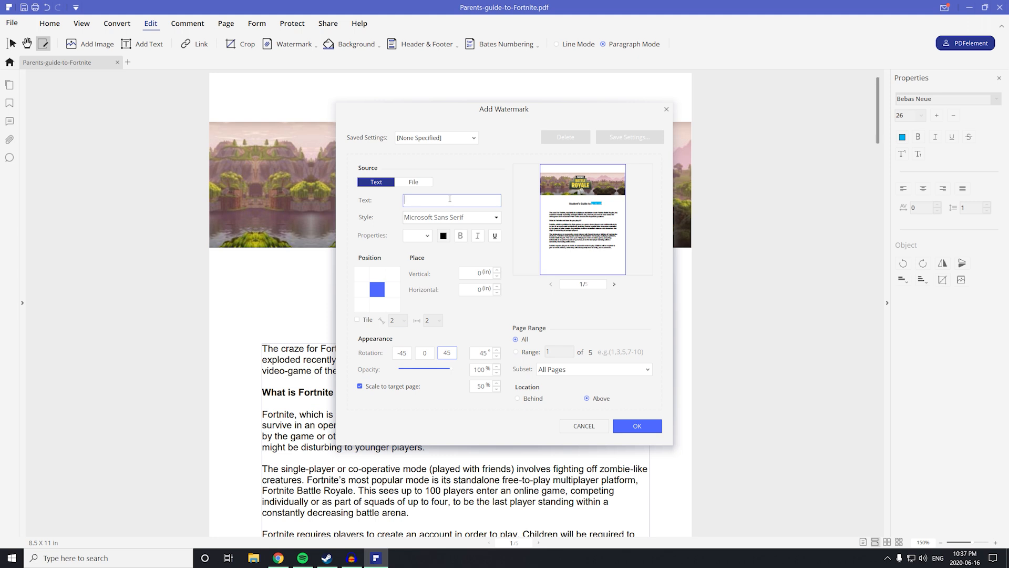
Enter watermark text TEST and try its size, colour, italic and centring options
text(TEST)
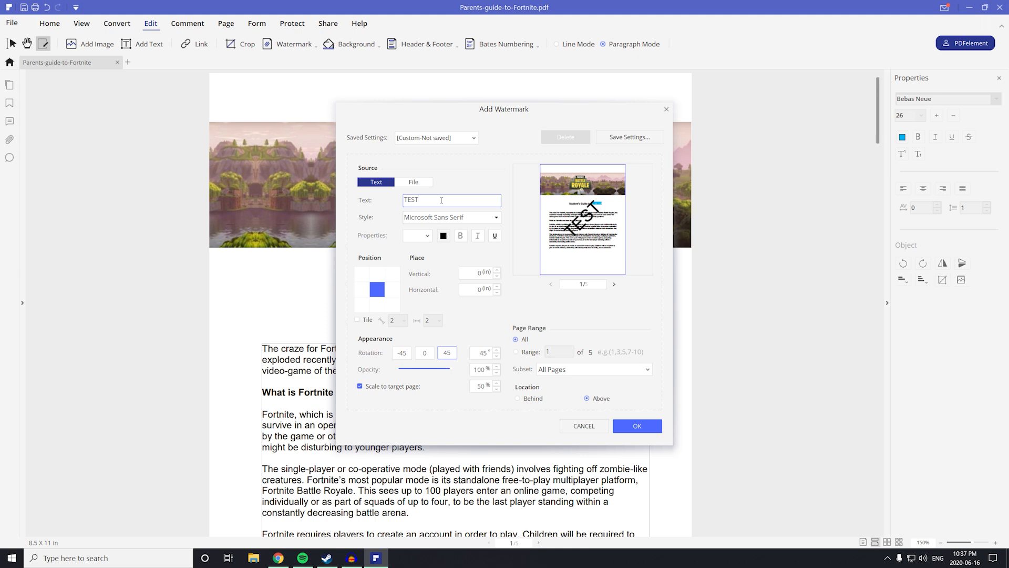
click(415, 235)
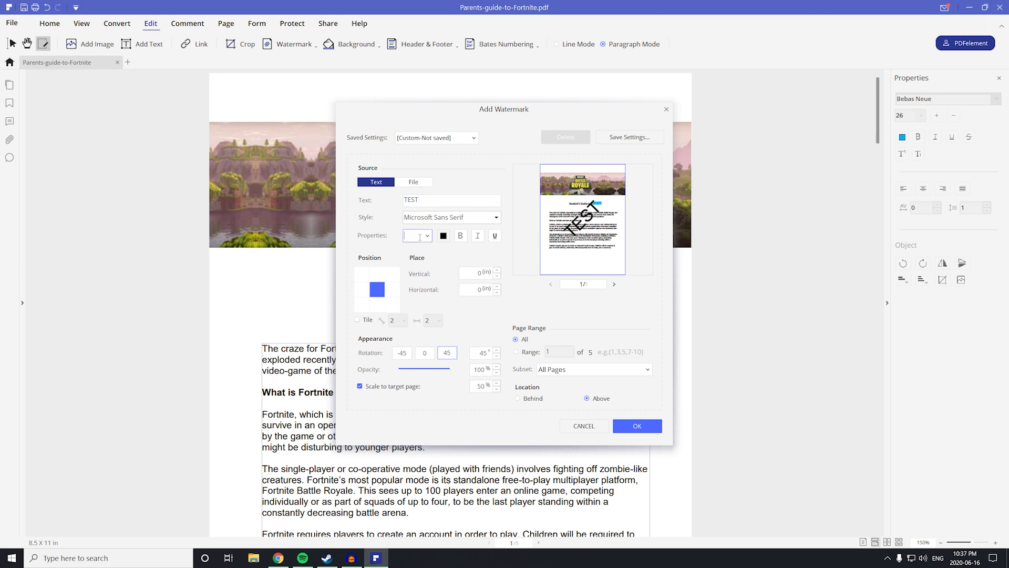
click(443, 235)
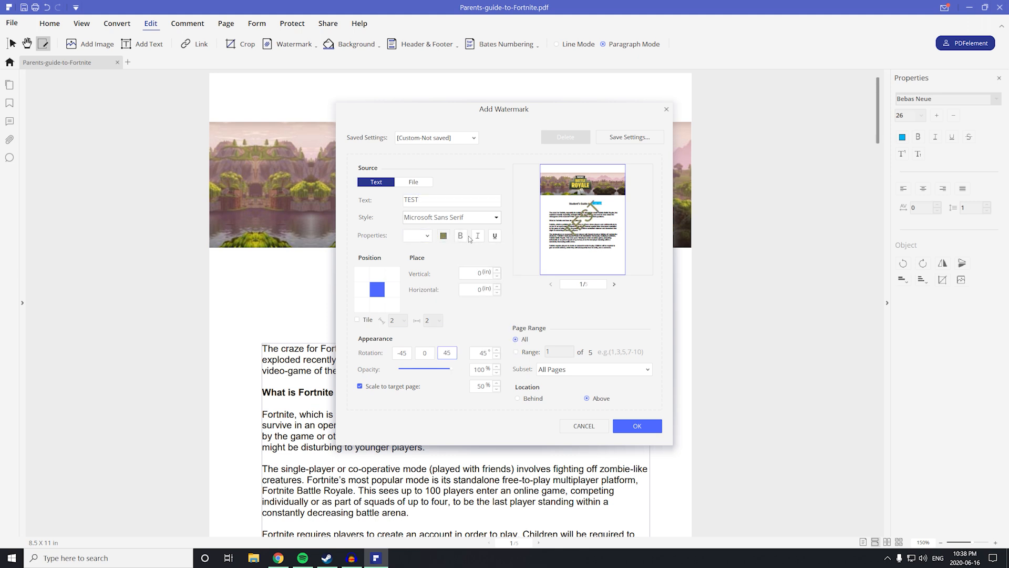
click(477, 235)
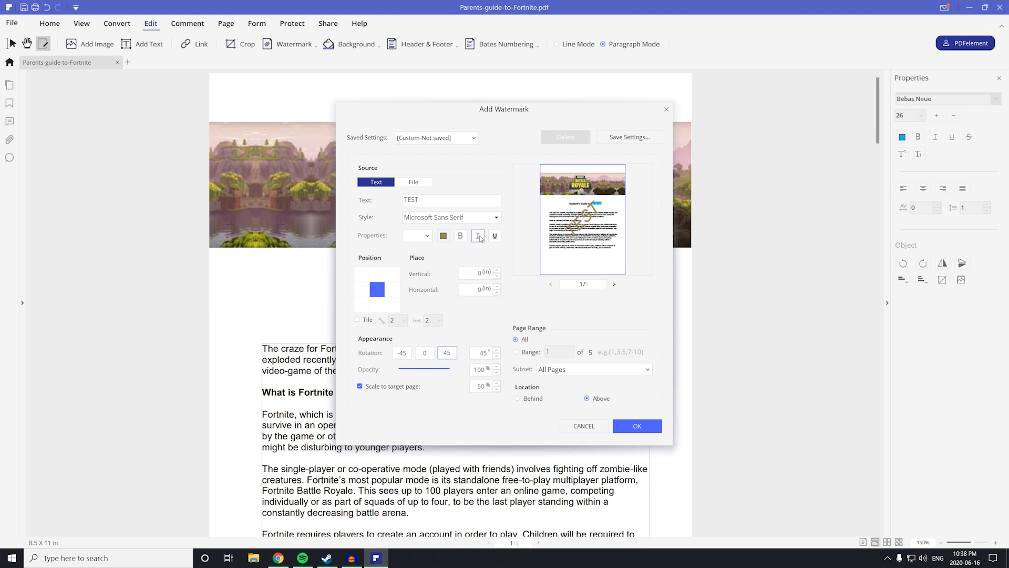
click(477, 234)
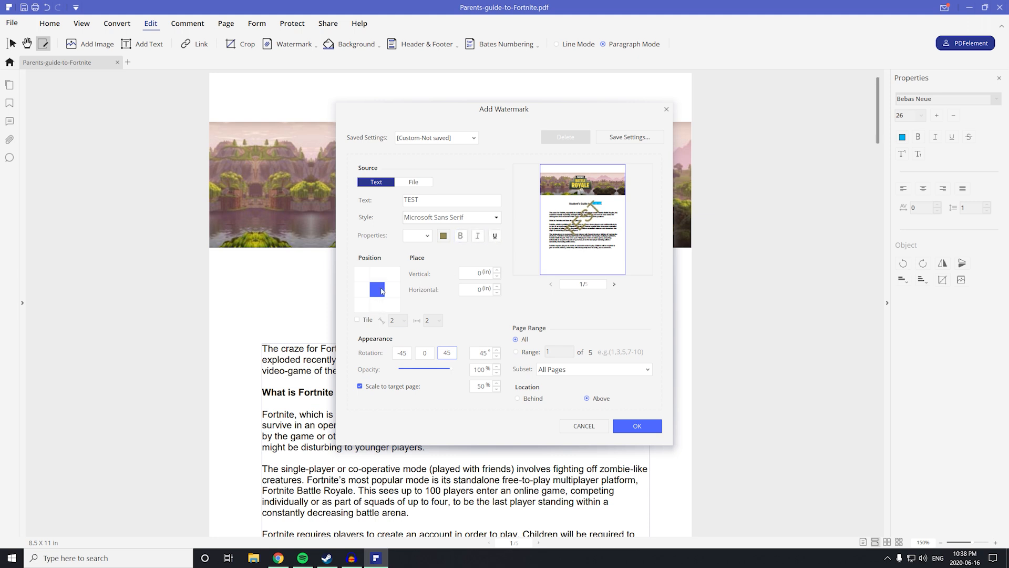
mouse_move(393, 366)
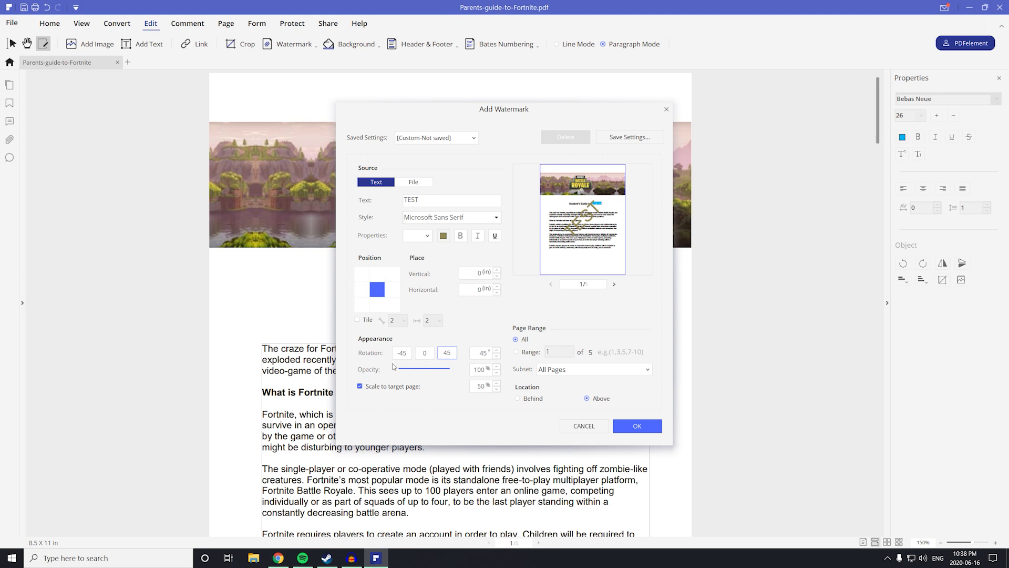
mouse_move(641, 198)
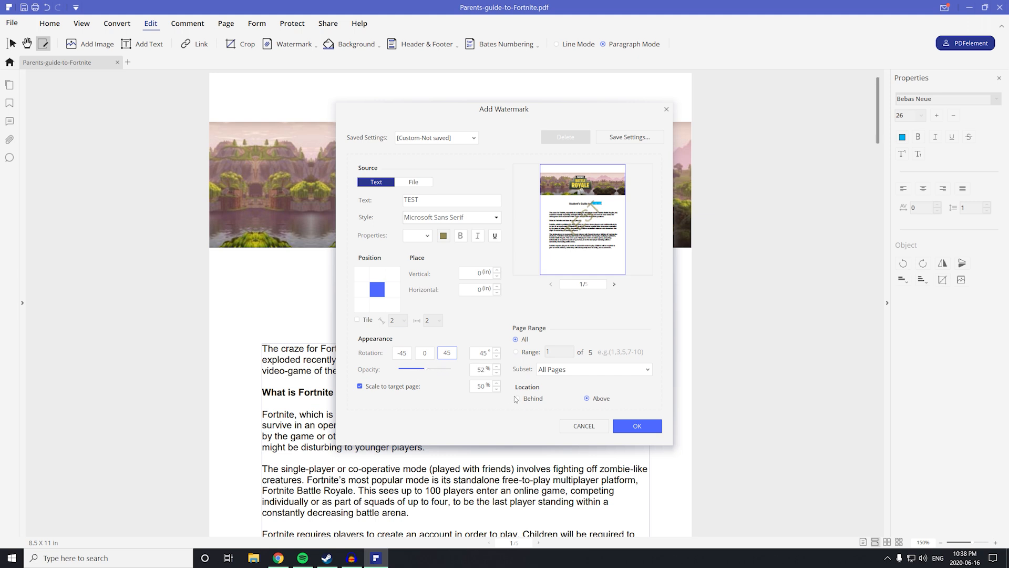
Keep the watermark above the content in black and apply it to all pages
click(517, 397)
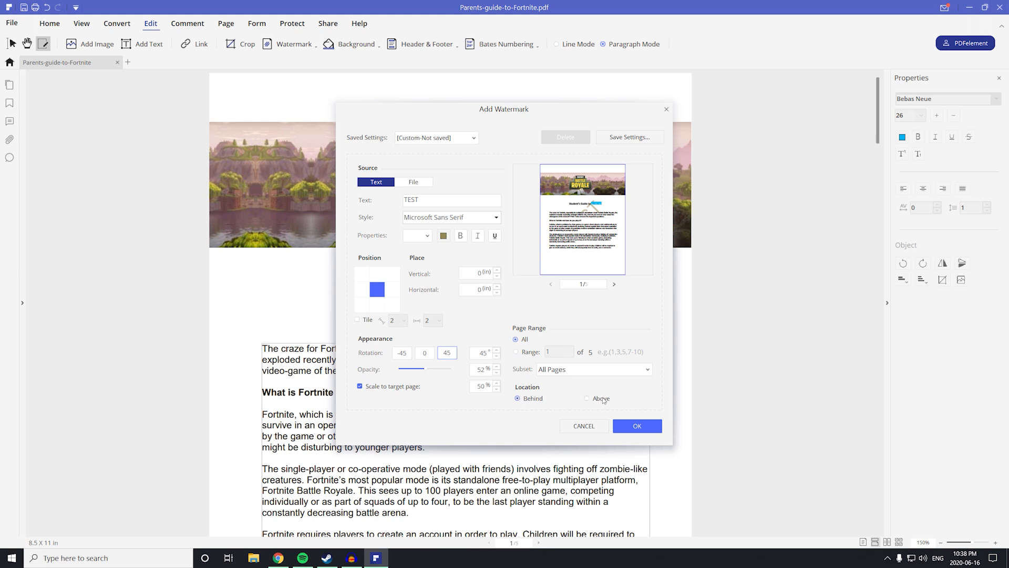
click(587, 397)
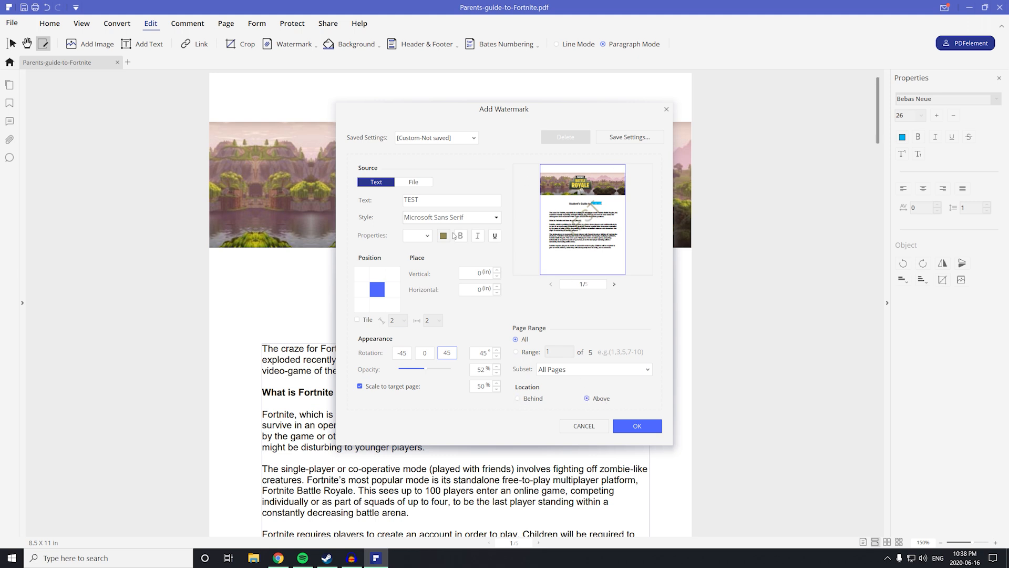
click(443, 234)
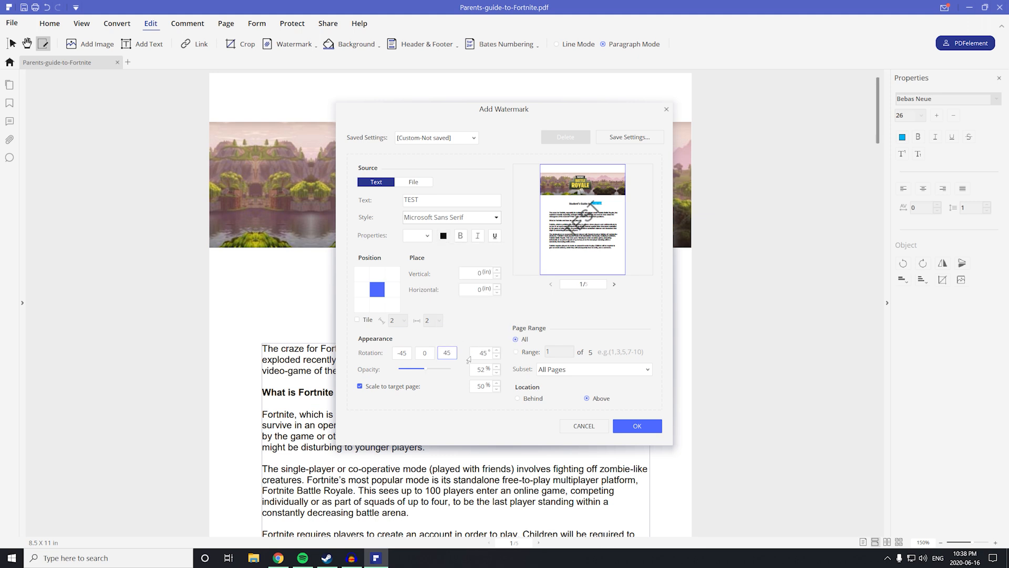
click(637, 426)
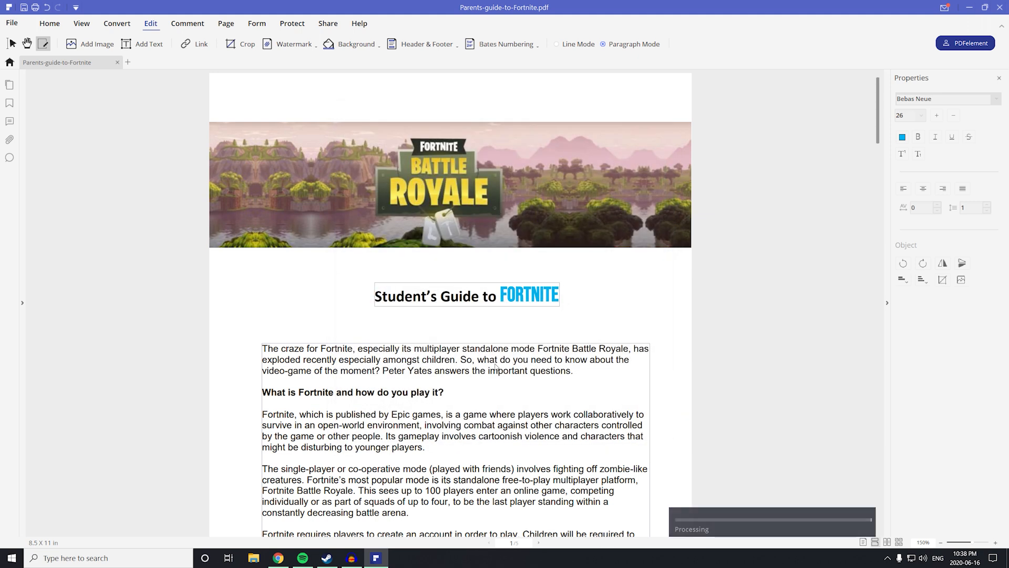
Browse the Background options over the watermarked page, then switch to the Comment tools
scroll(up, 3)
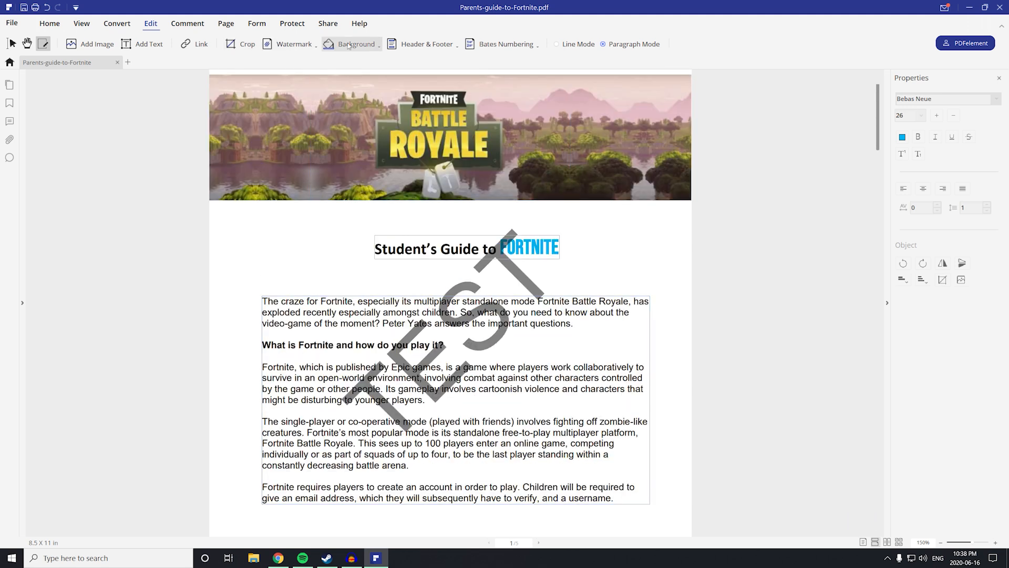
click(356, 44)
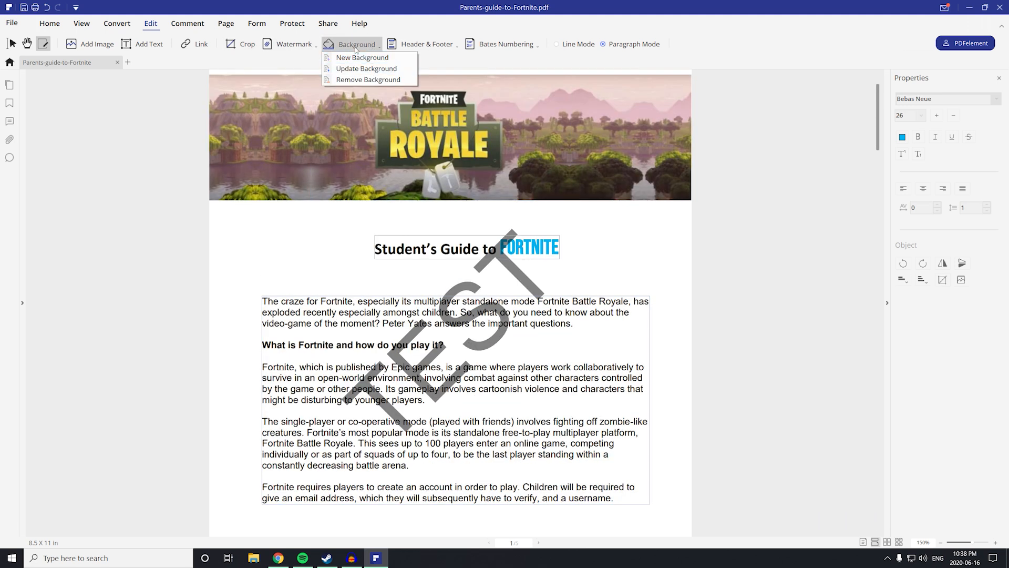
mouse_move(367, 68)
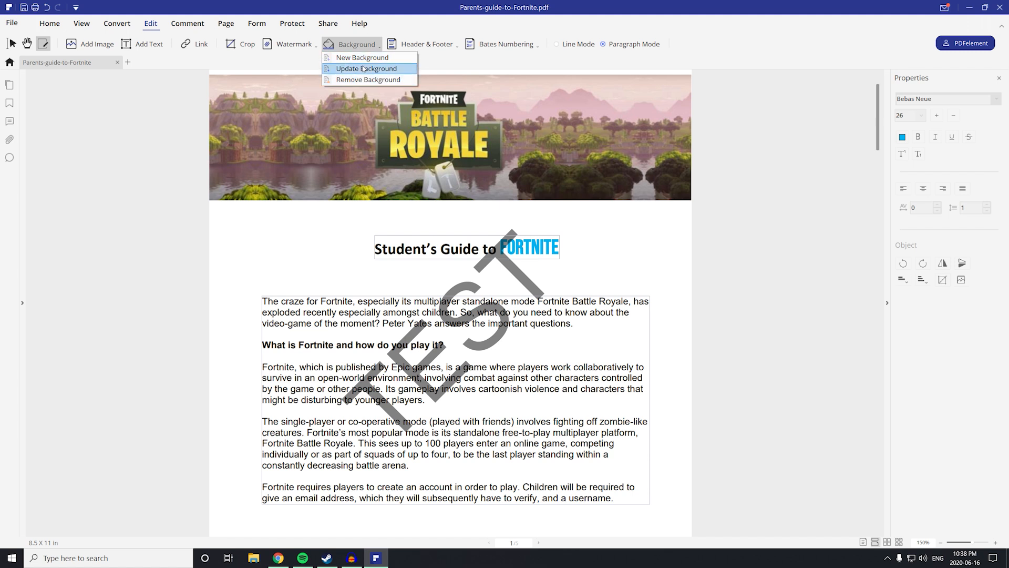
mouse_move(369, 79)
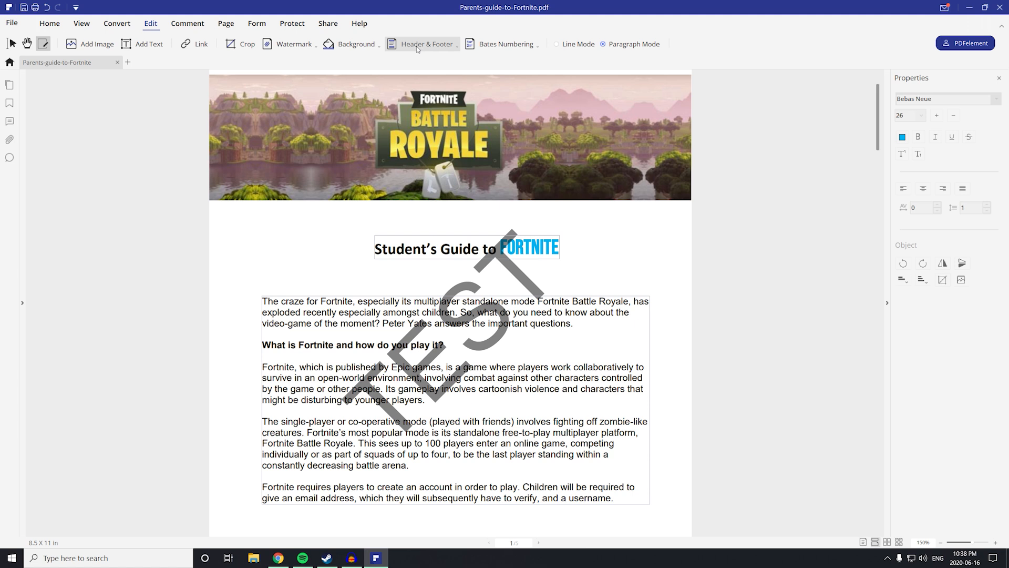
mouse_move(503, 44)
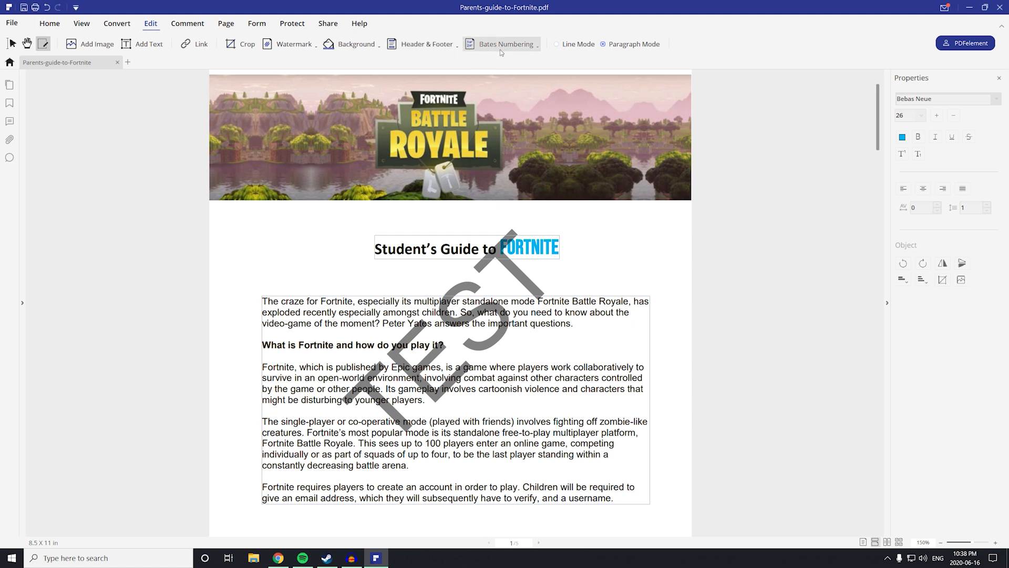
click(187, 23)
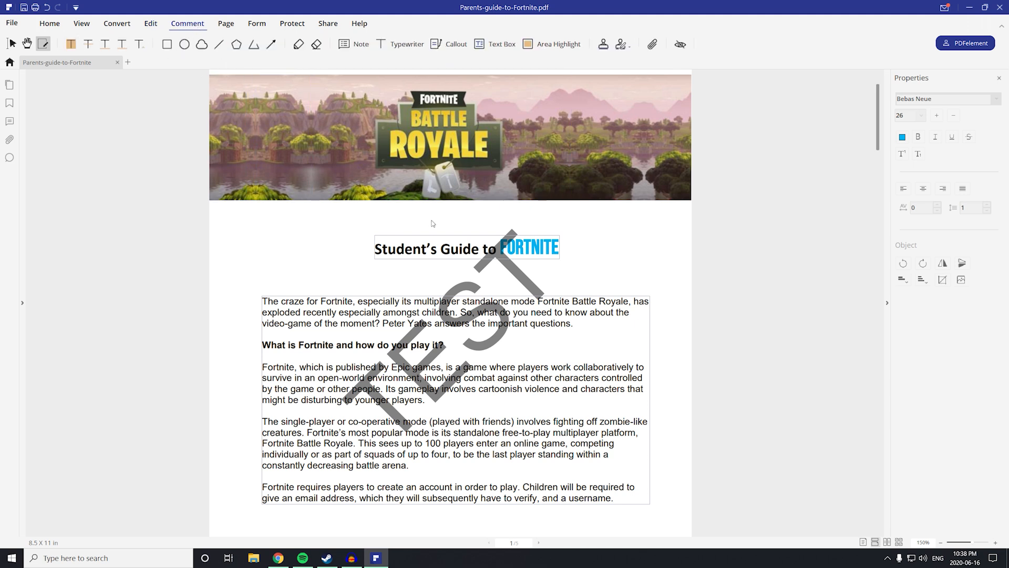
Show the five watermarked pages as thumbnails on the Page tab
scroll(down, 3)
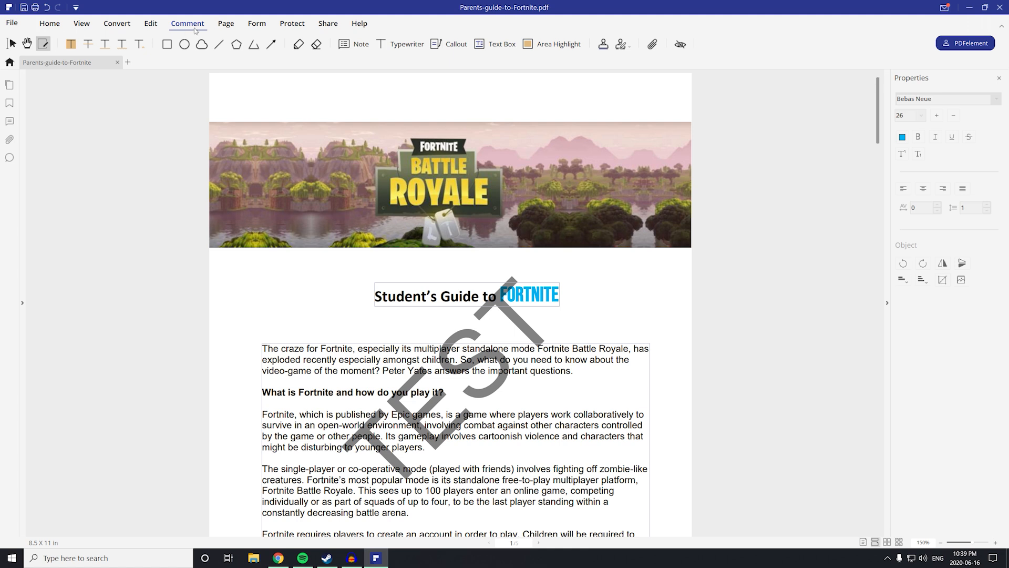
click(226, 23)
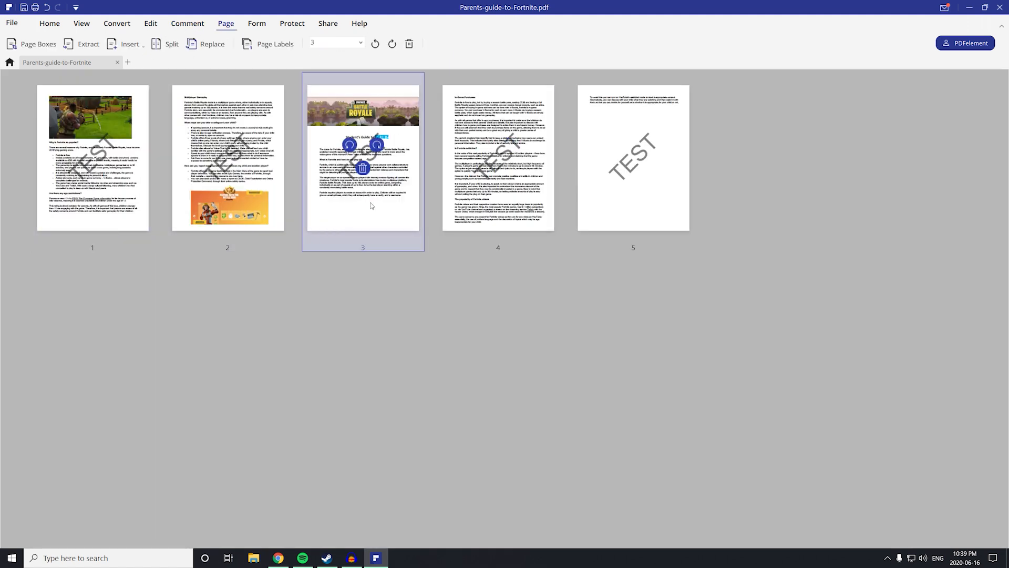
Return to the first page's normal view and show the Form tools
click(498, 158)
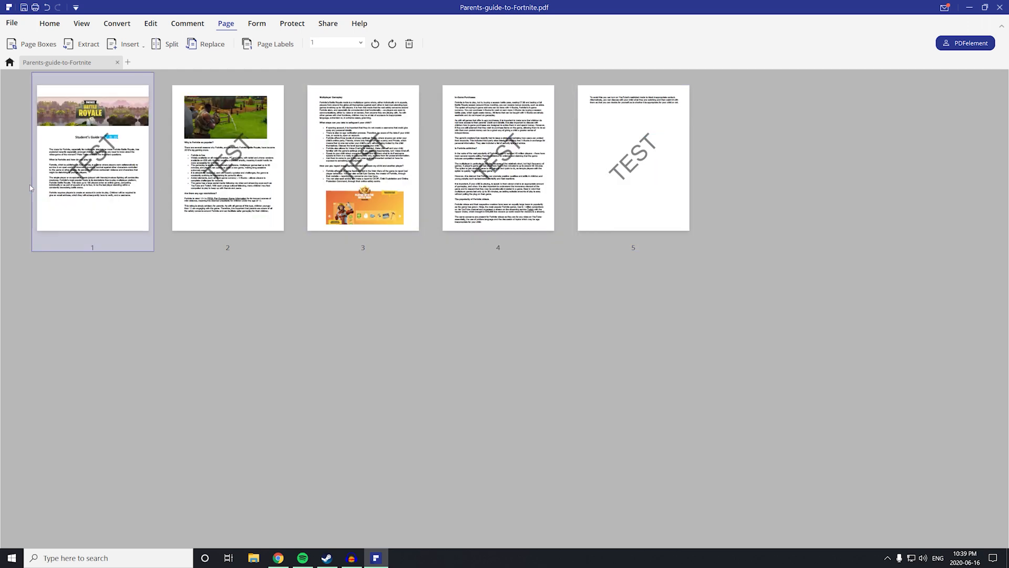
click(256, 23)
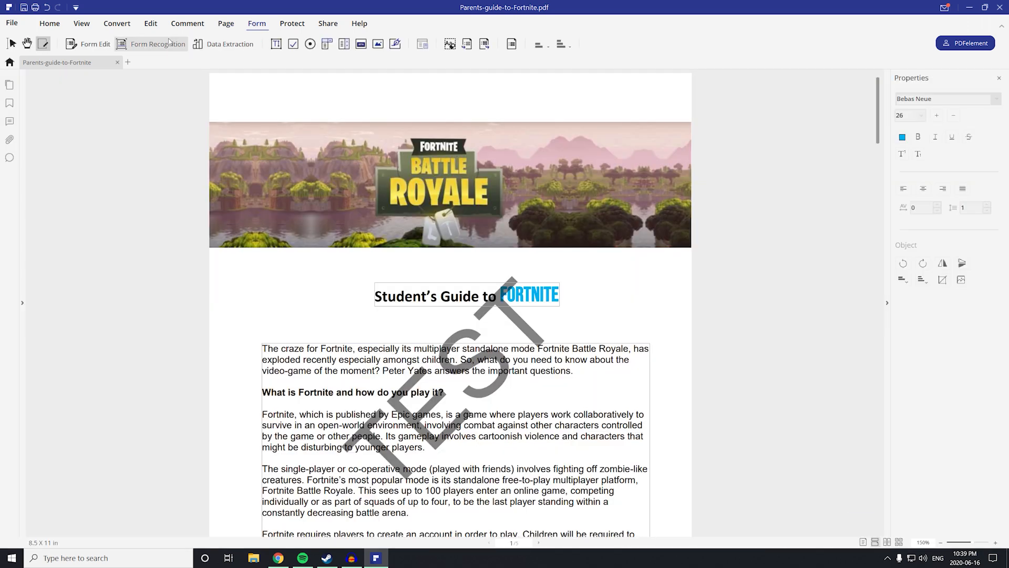
Switch on Form Edit mode for the watermarked guide
click(89, 44)
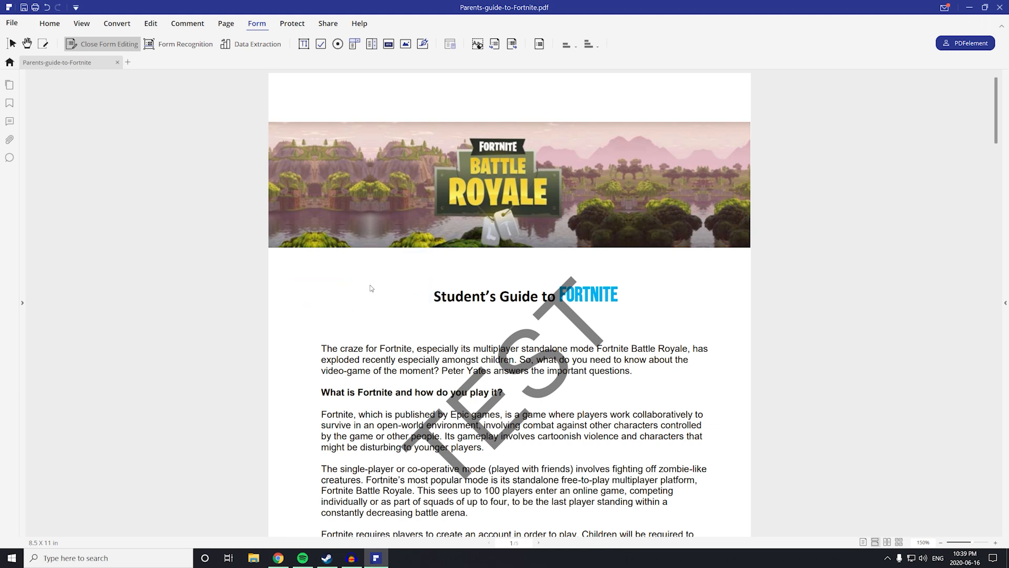
mouse_move(332, 295)
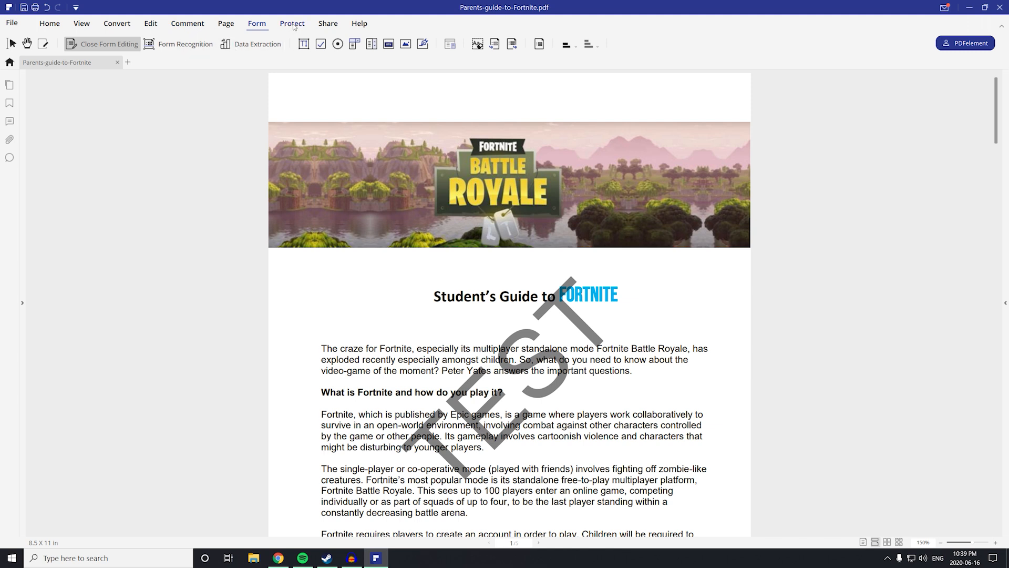
Start Mark for Redaction from Protect, dismiss the info dialog, and box the logo and heading words
click(291, 24)
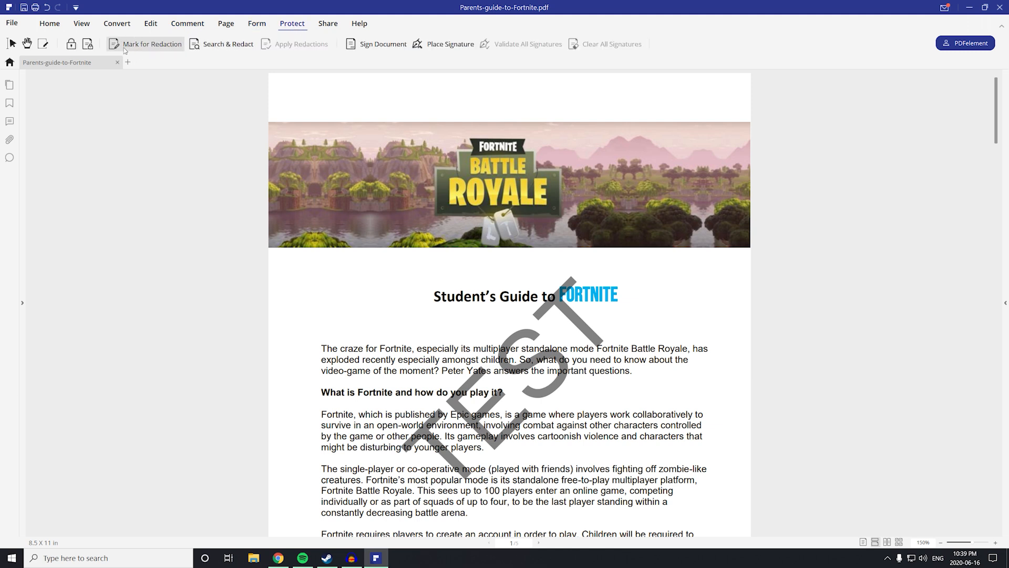
click(151, 44)
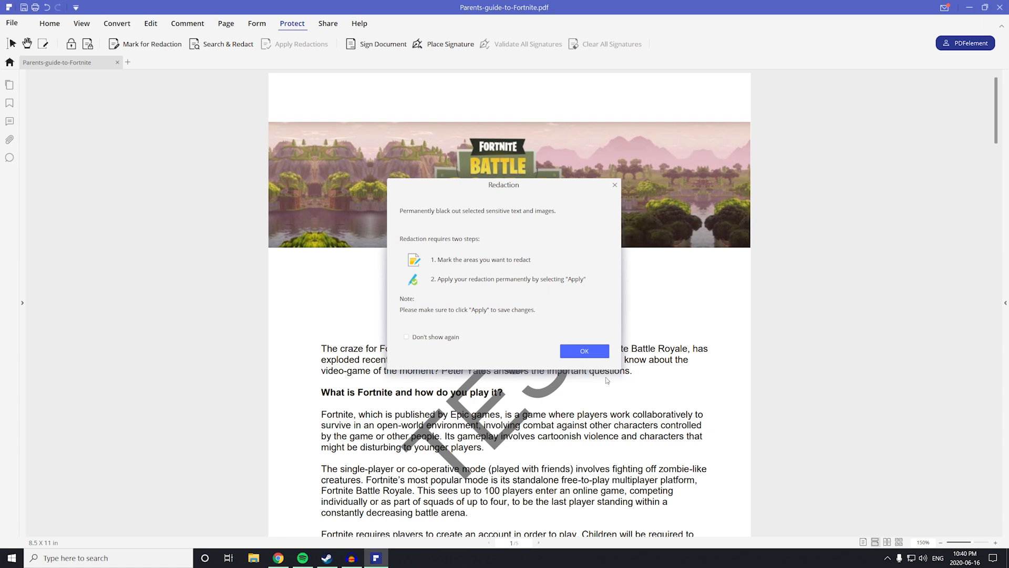
click(583, 350)
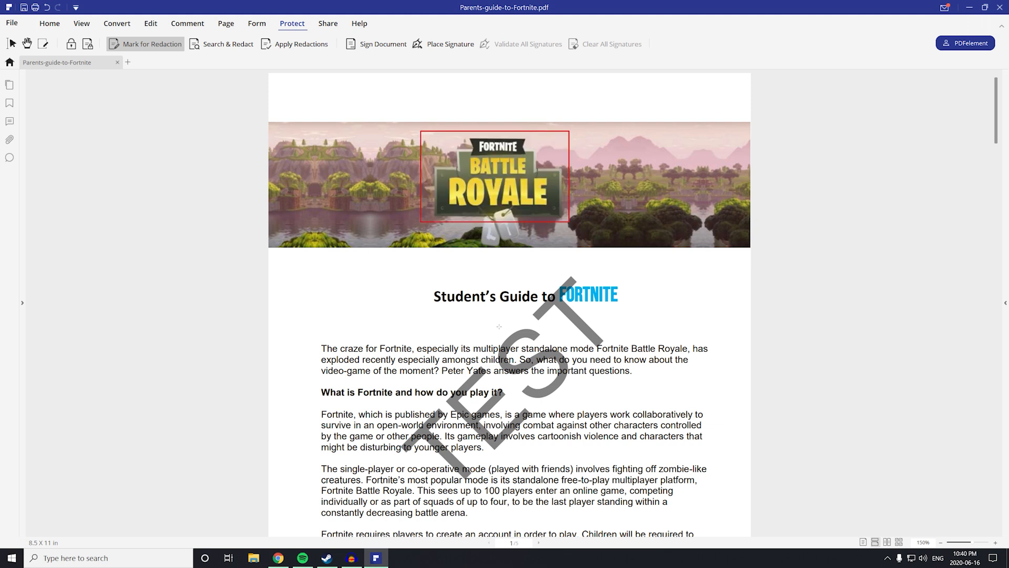
scroll(down, 3)
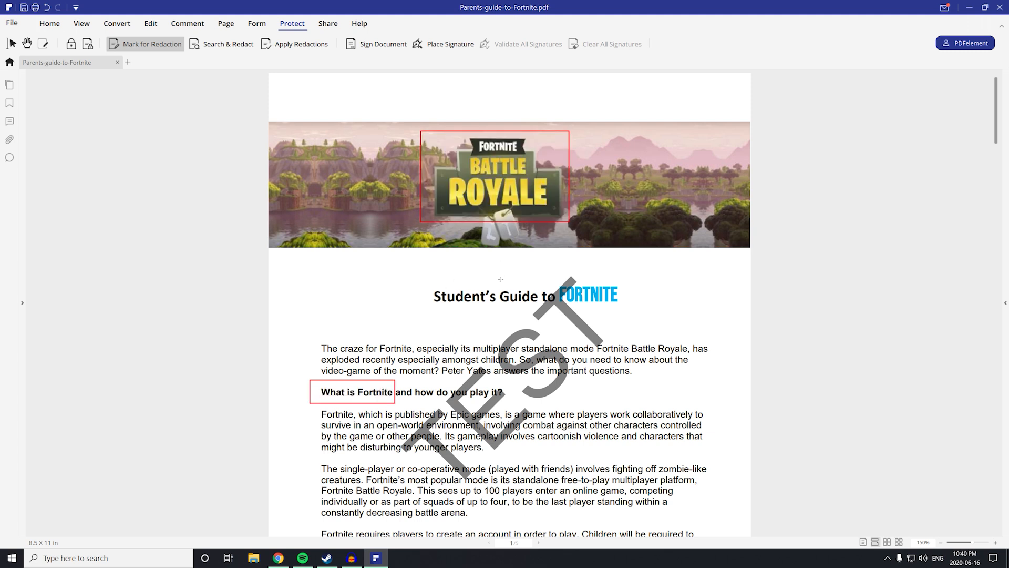
mouse_move(264, 157)
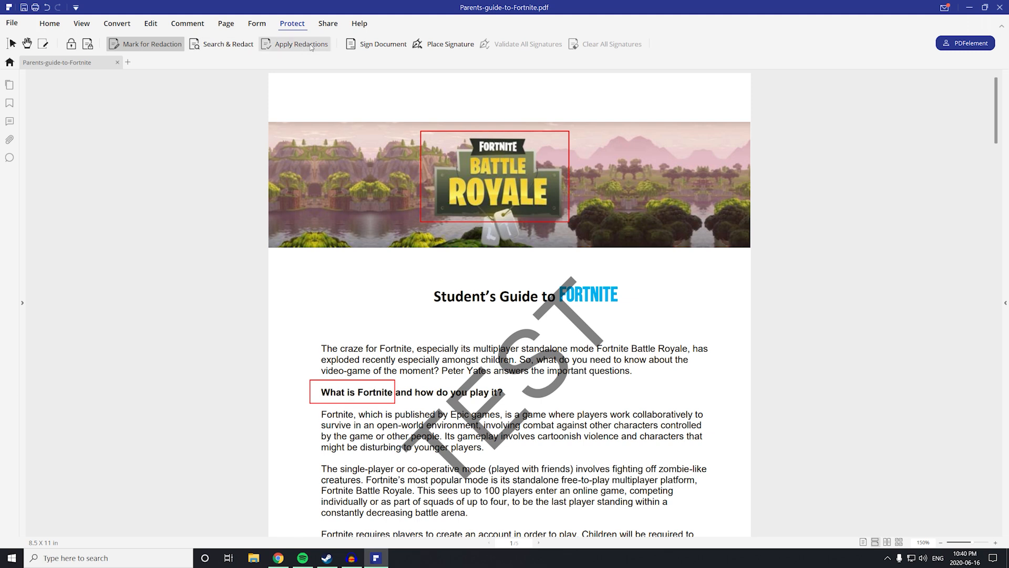
Apply the redactions, confirming permanent removal of the Battle Royale logo and 'What is Fortnite'
click(300, 43)
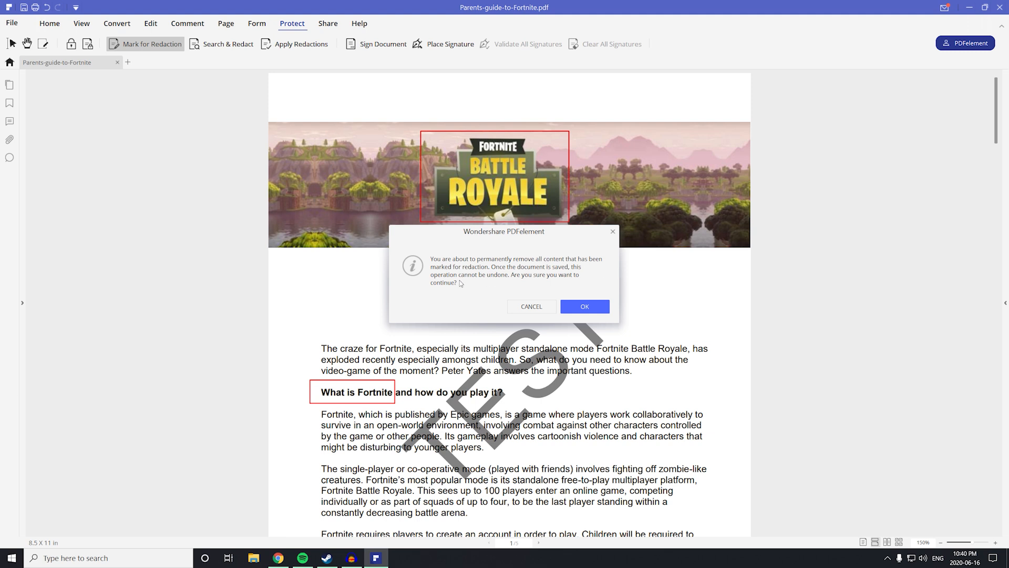
mouse_move(444, 310)
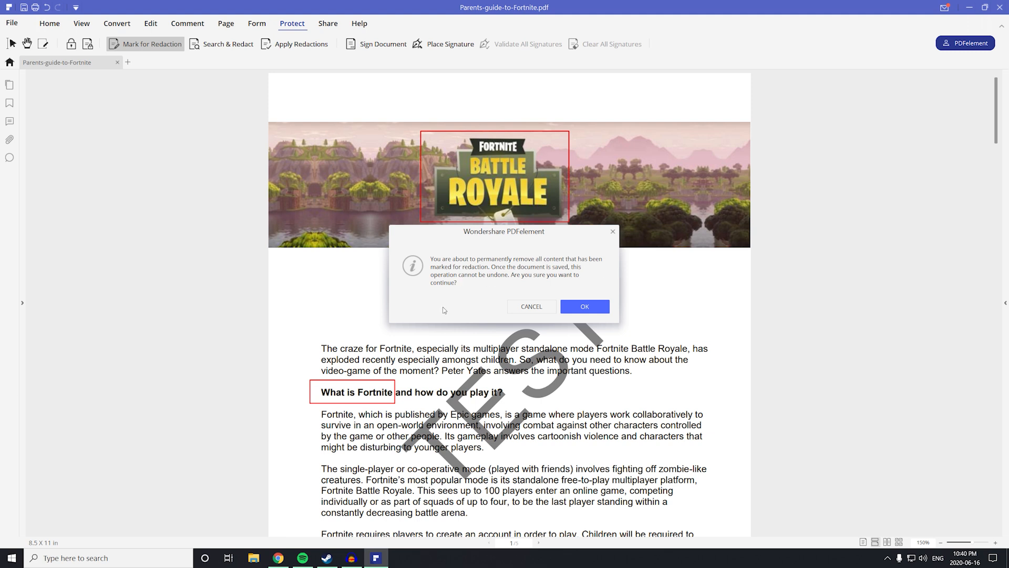
mouse_move(584, 284)
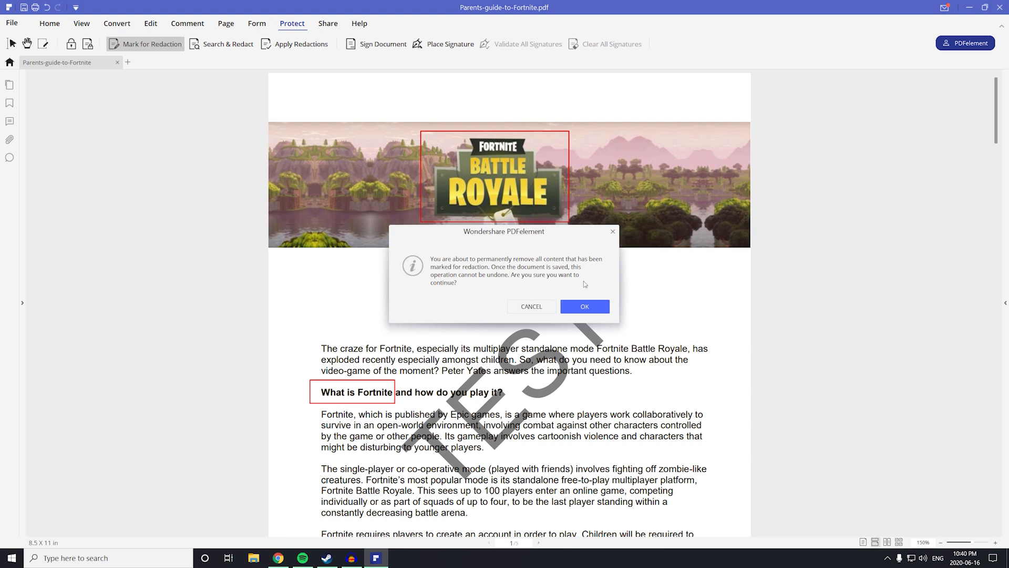
click(583, 306)
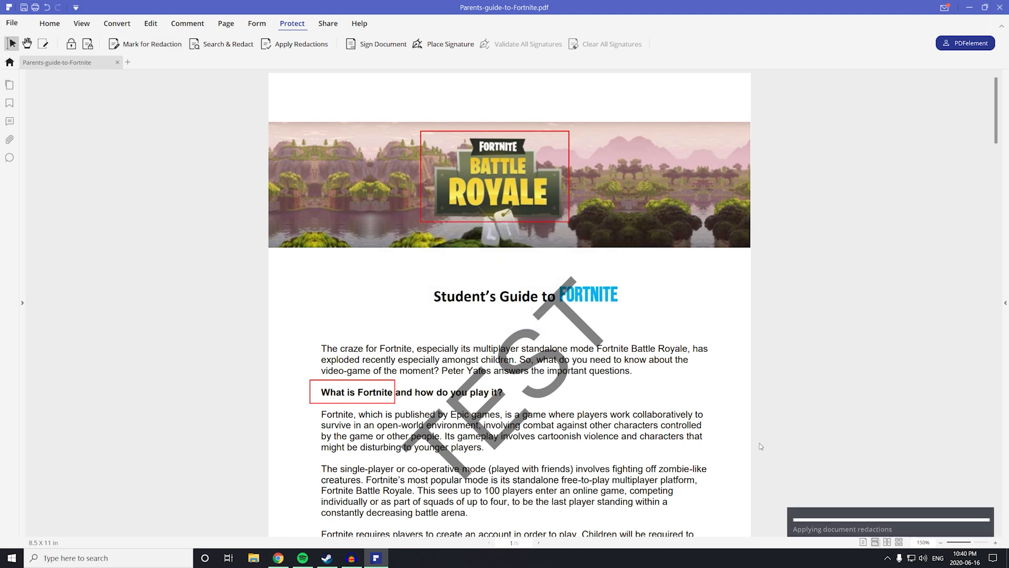
click(301, 44)
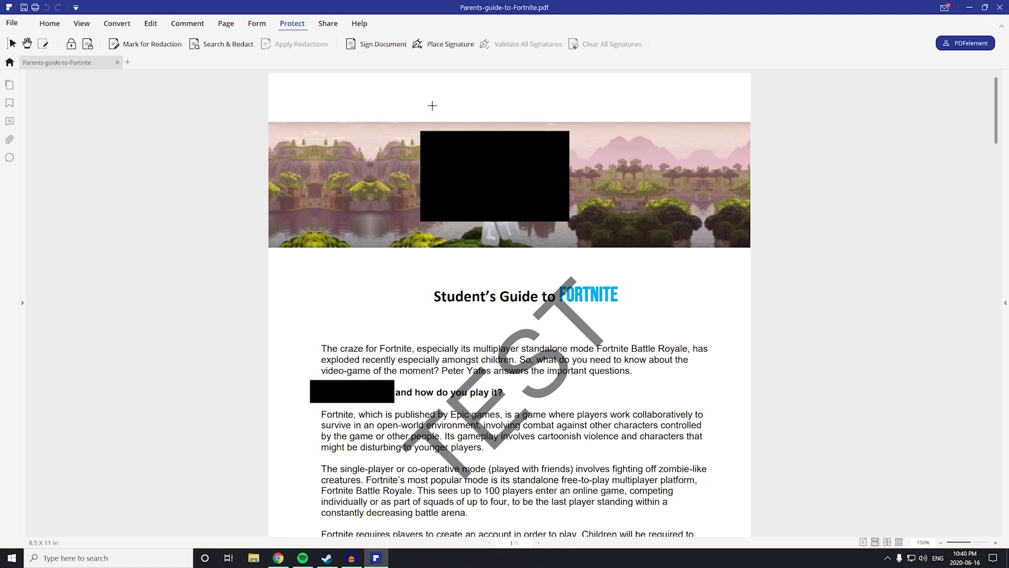
mouse_move(401, 290)
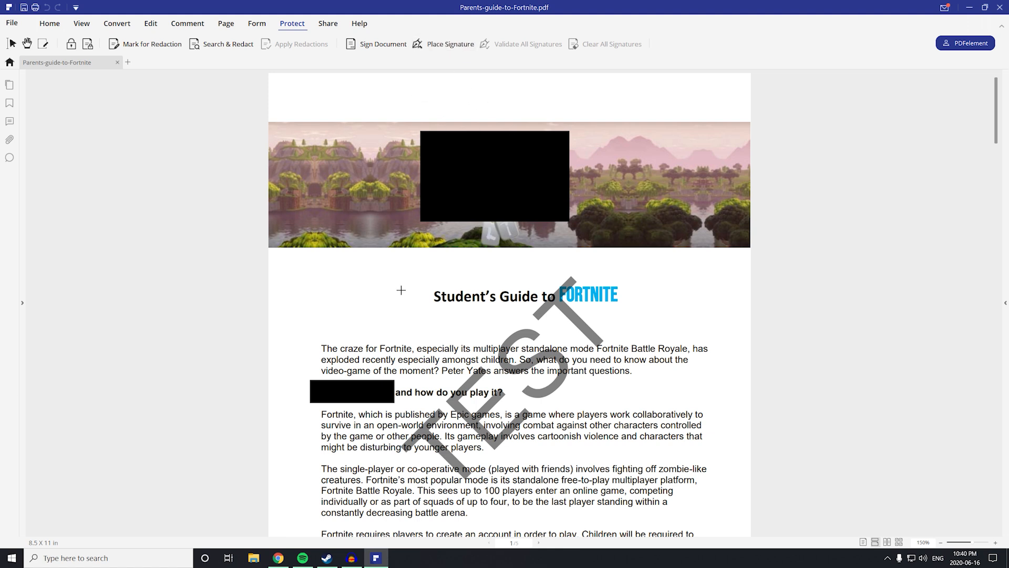
click(376, 44)
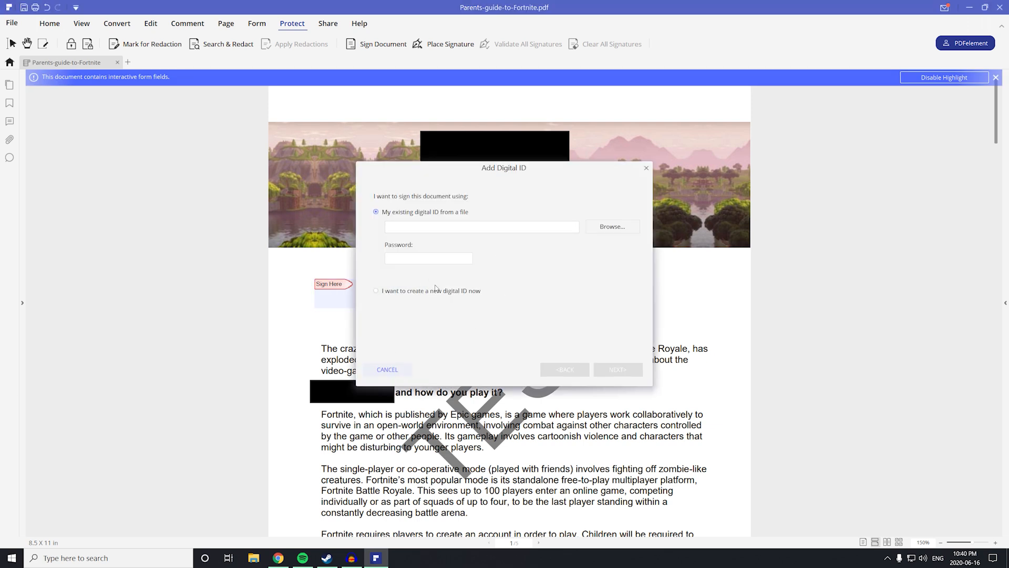
mouse_move(419, 218)
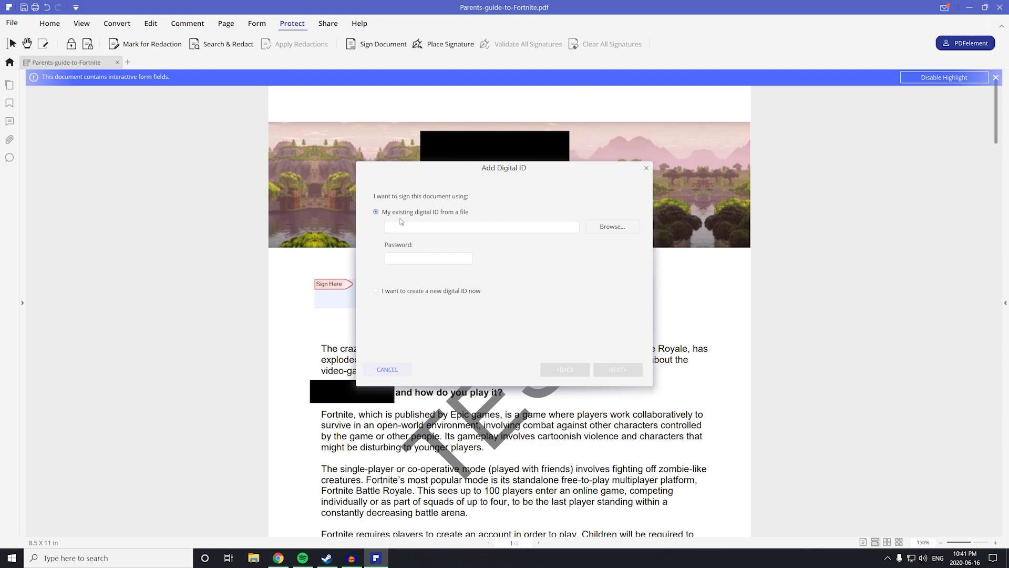
mouse_move(406, 219)
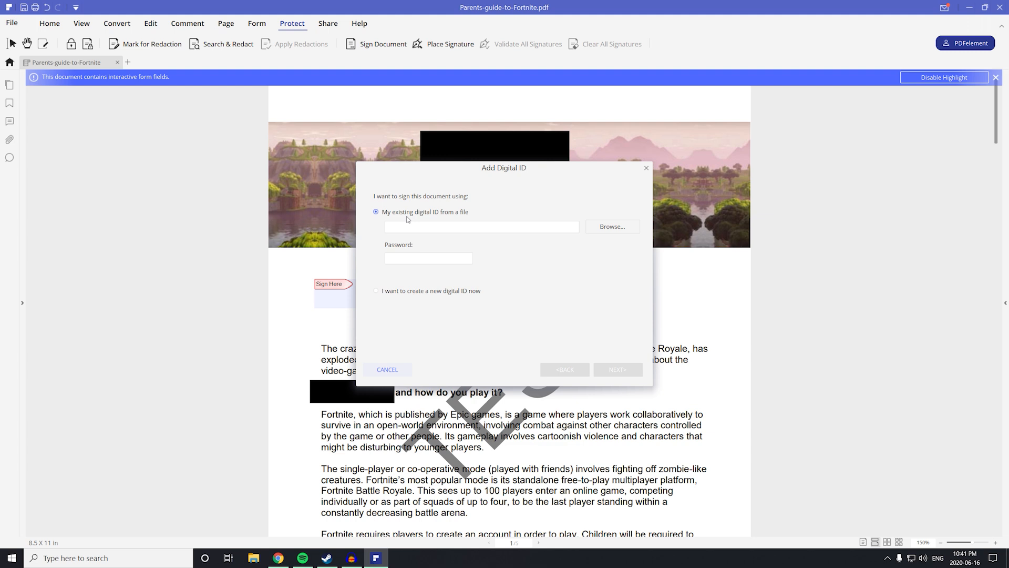
click(327, 23)
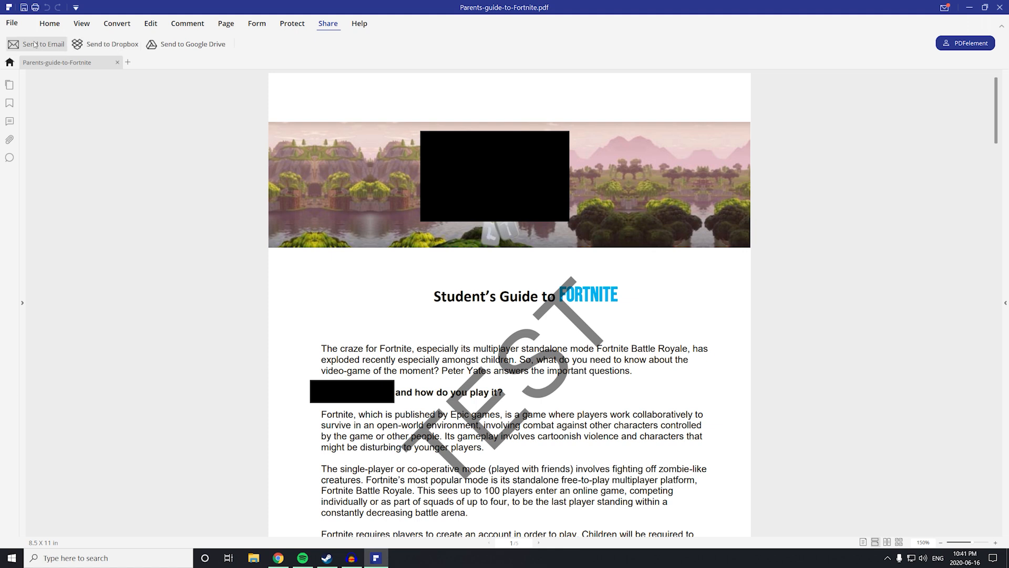
mouse_move(269, 50)
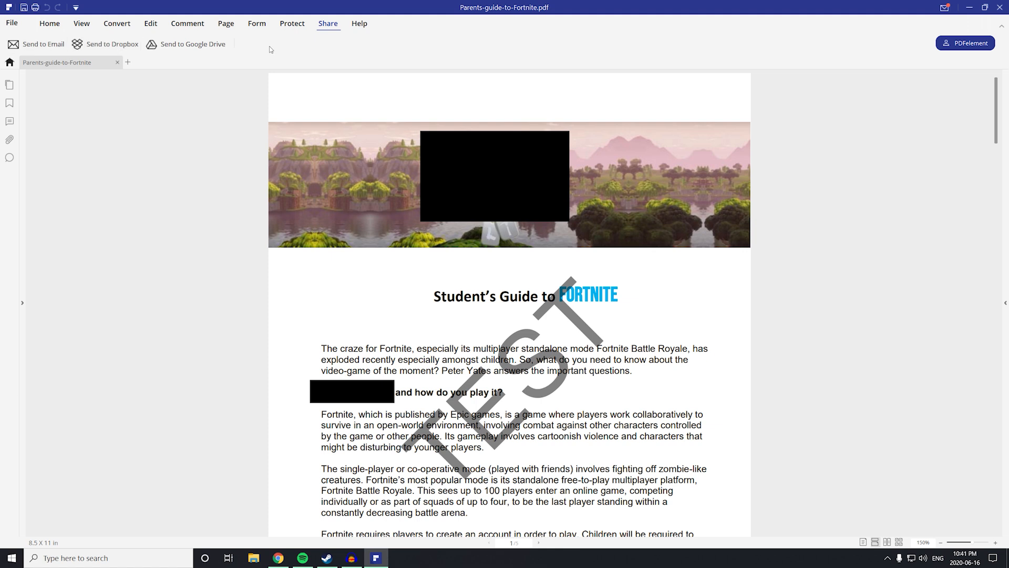
mouse_move(359, 24)
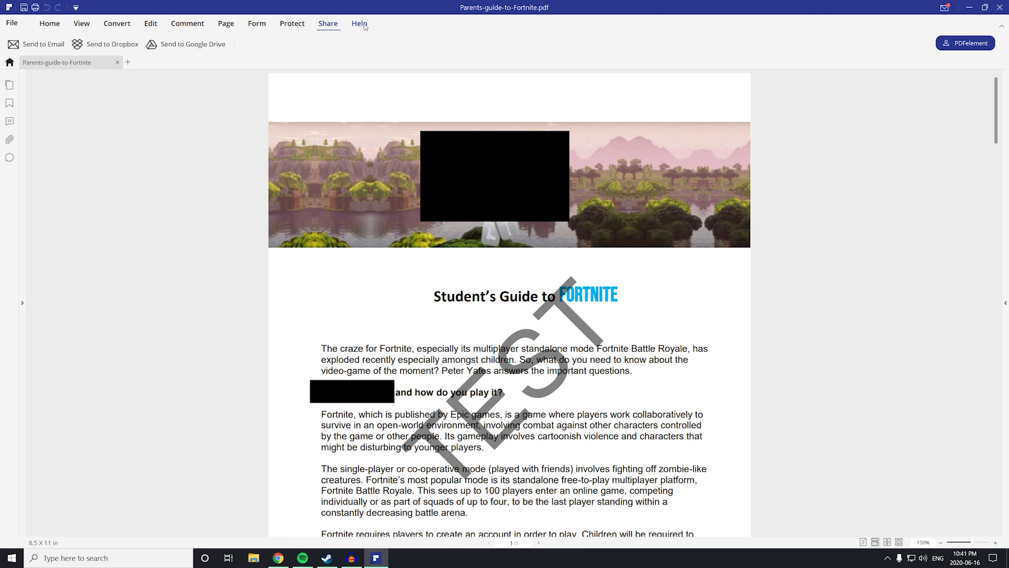
Look over the Help tab's support buttons, then return to the Home tools
click(359, 23)
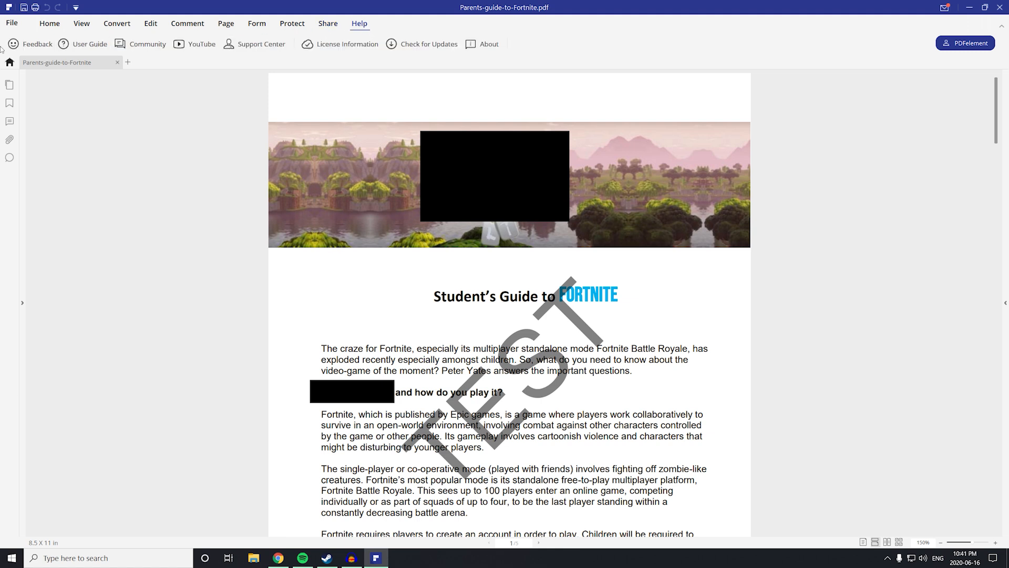
mouse_move(261, 44)
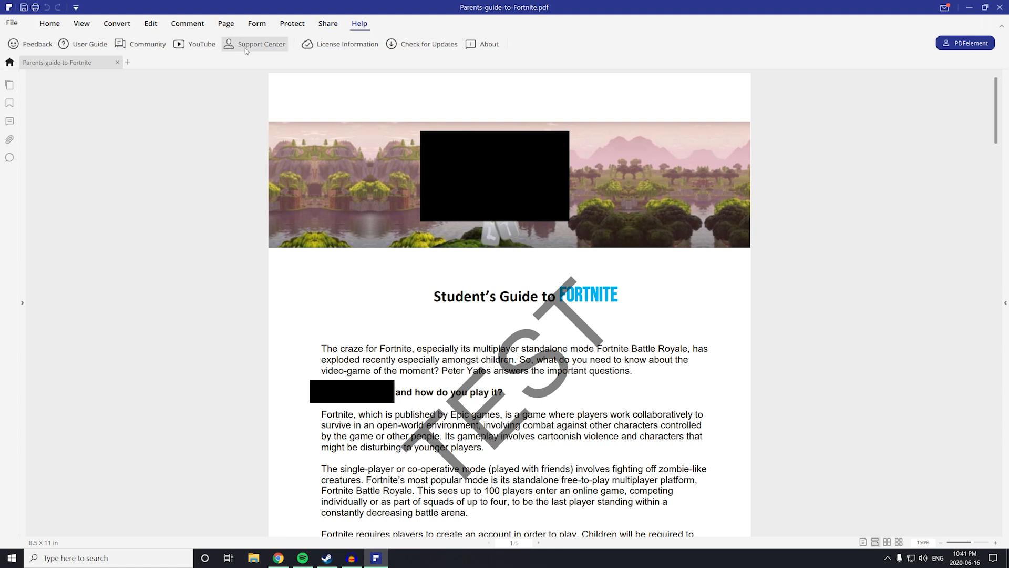
mouse_move(387, 57)
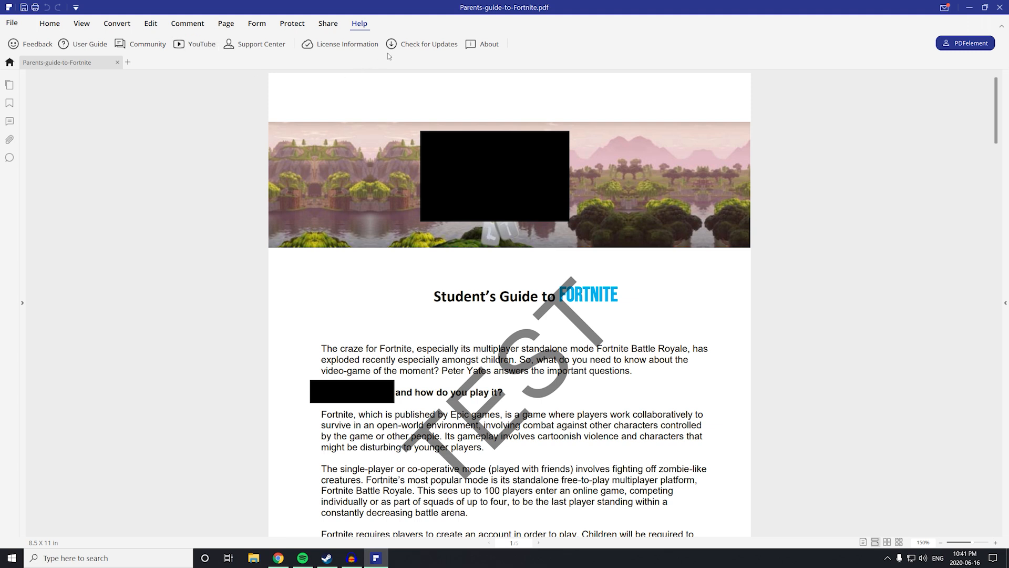
mouse_move(427, 43)
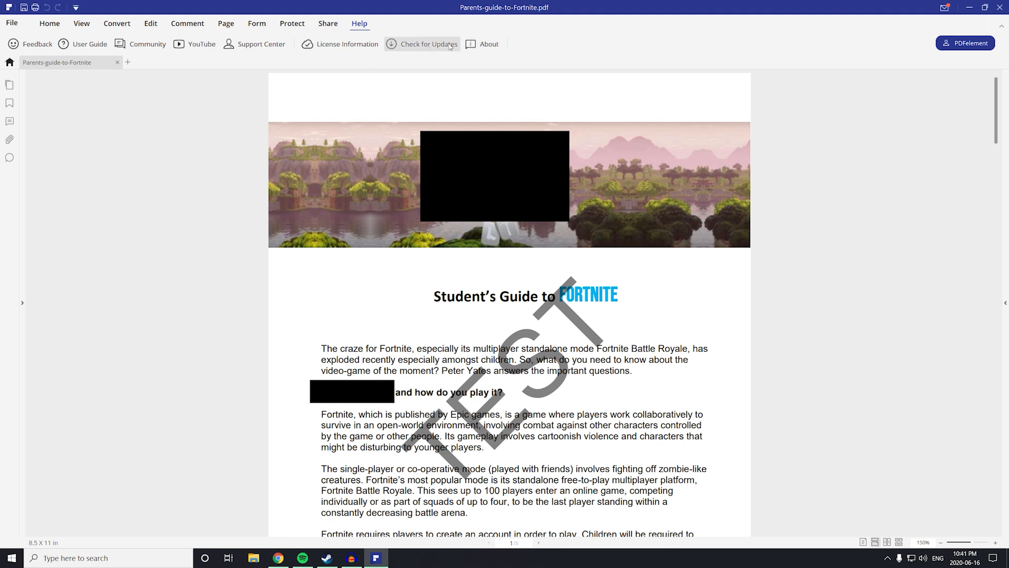
mouse_move(90, 44)
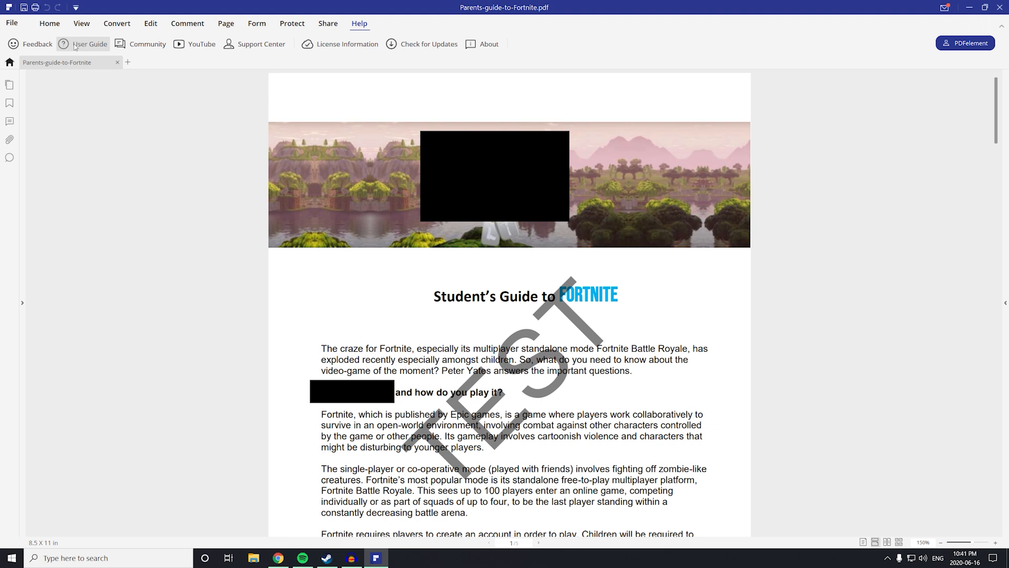
mouse_move(134, 64)
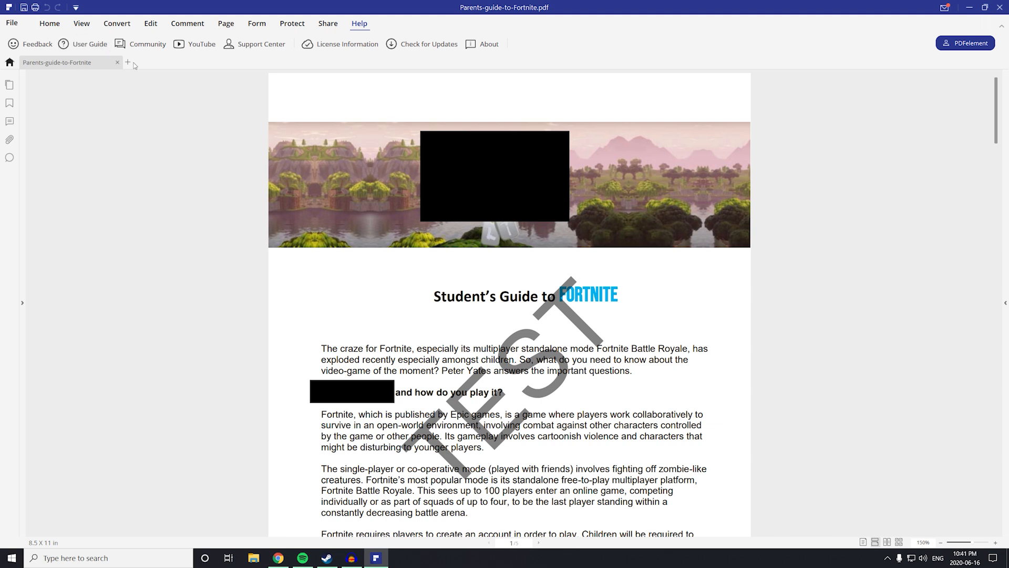
mouse_move(111, 138)
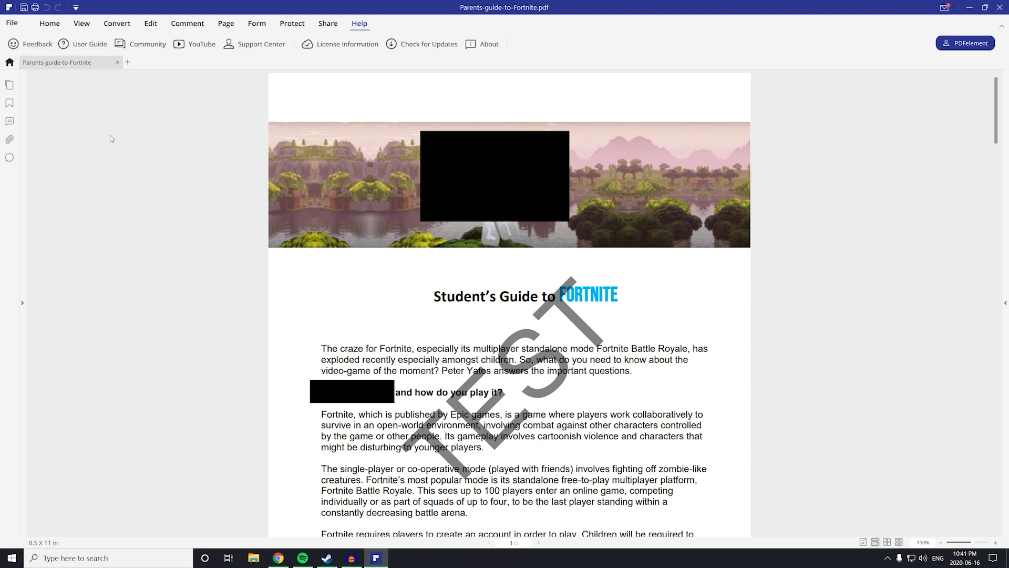
mouse_move(250, 218)
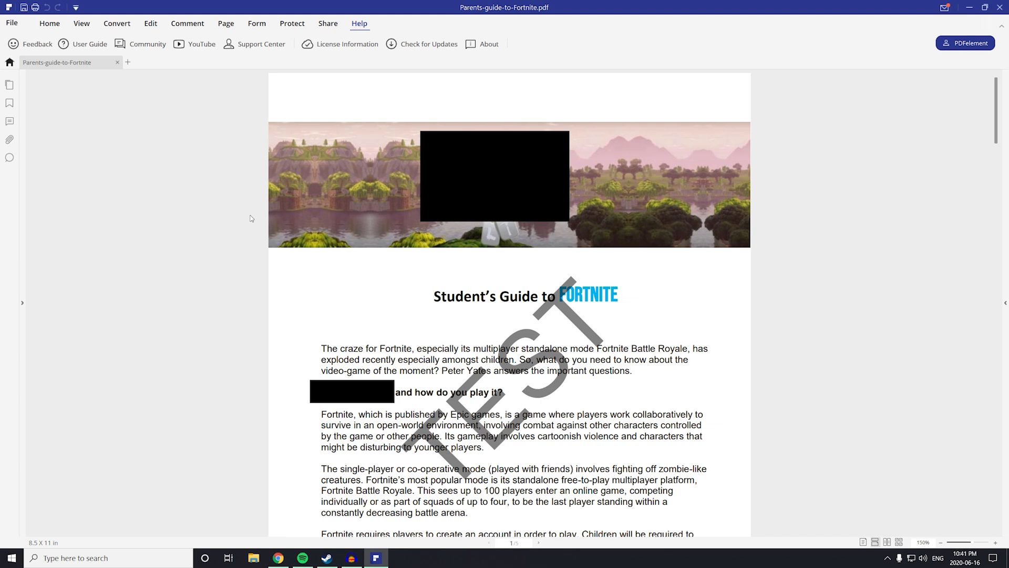
mouse_move(233, 202)
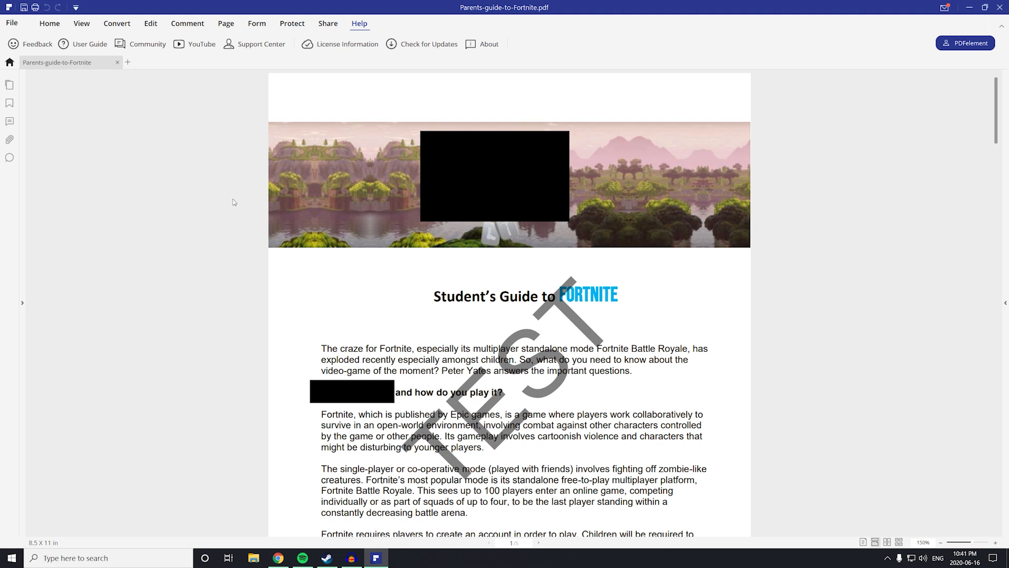
click(49, 23)
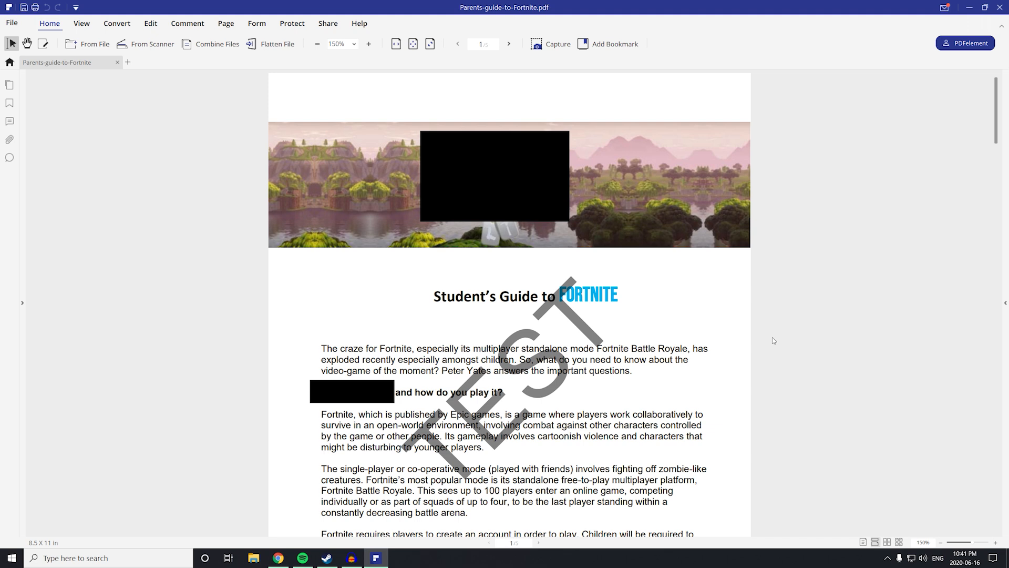